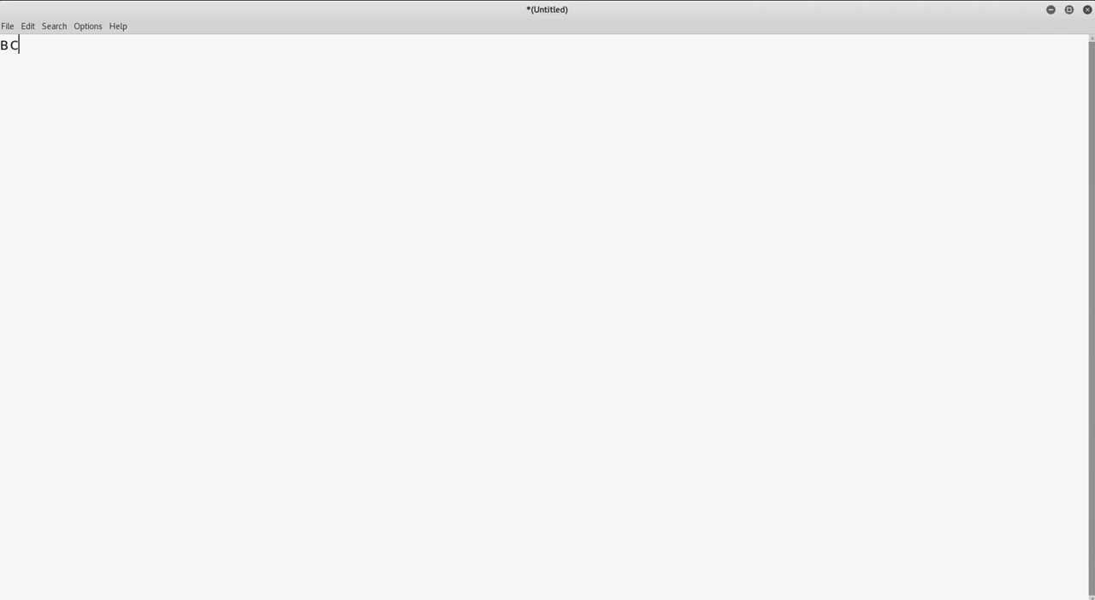
Type 'всем привет.', introduce the Command Injection attack vector, and begin 'Итак, поехали'
{"action": "type", "text": "всем привет."}
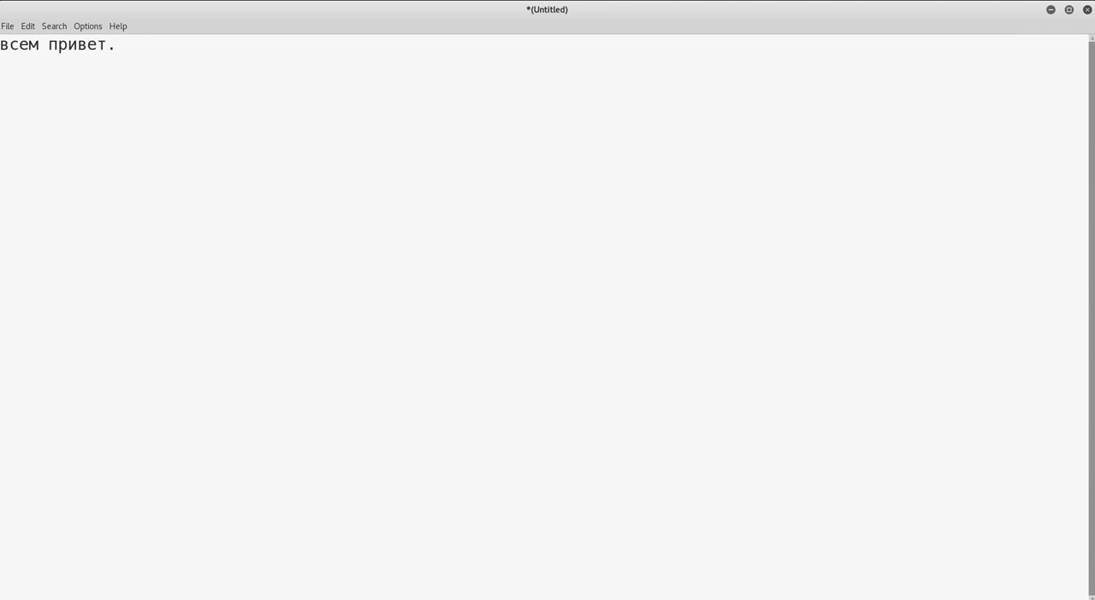
{"action": "type", "text": "Сейчас мы рассмотрим век"}
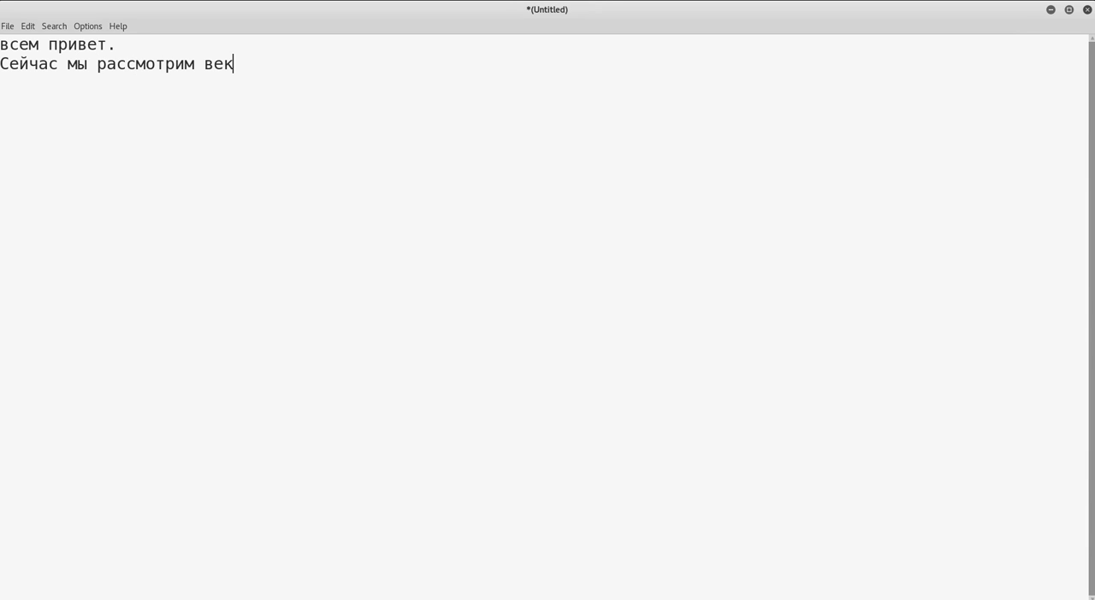
{"action": "type", "text": "тор атаки"}
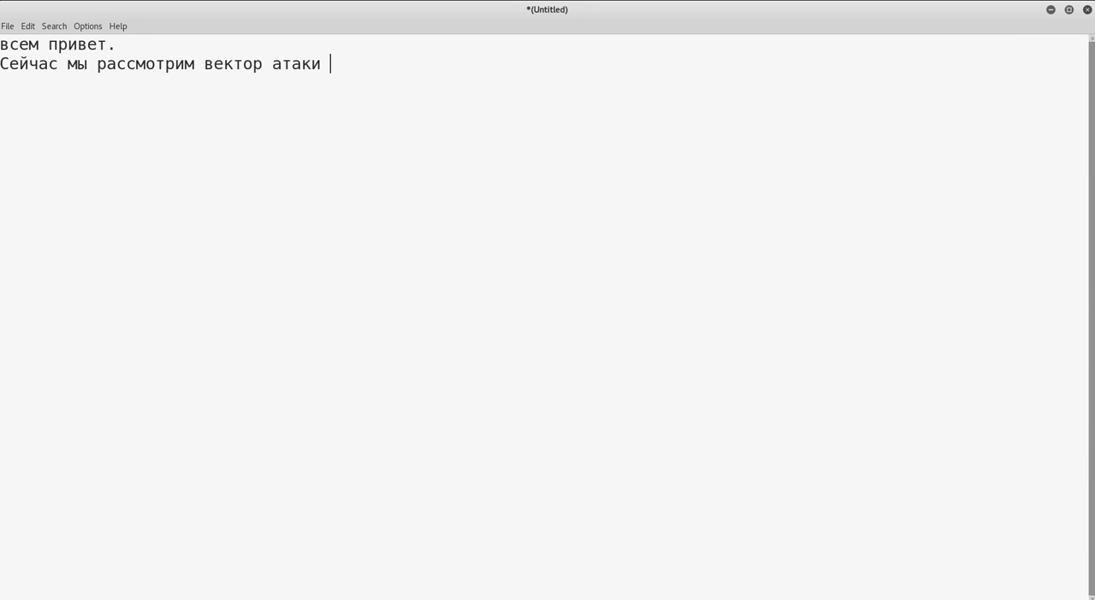
{"action": "type", "text": "Command"}
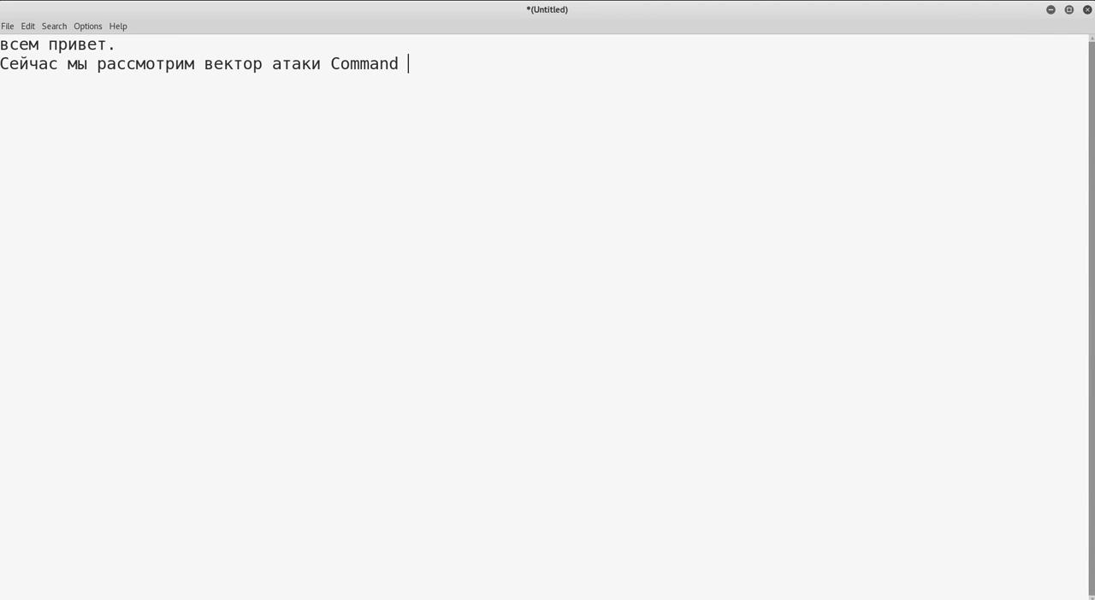
{"action": "type", "text": "Injecti"}
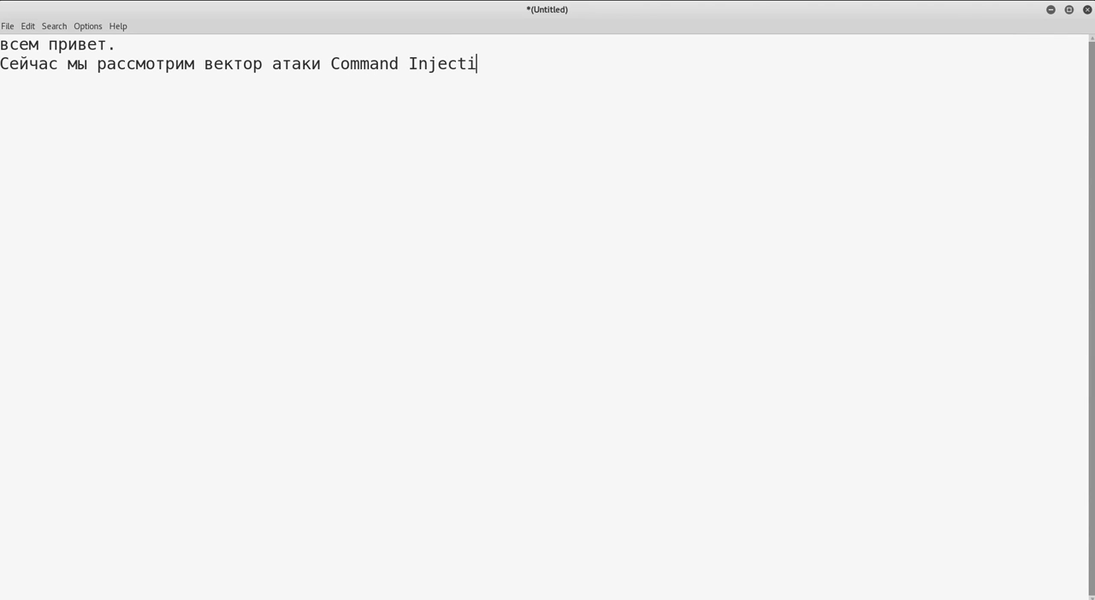
{"action": "type", "text": "on."}
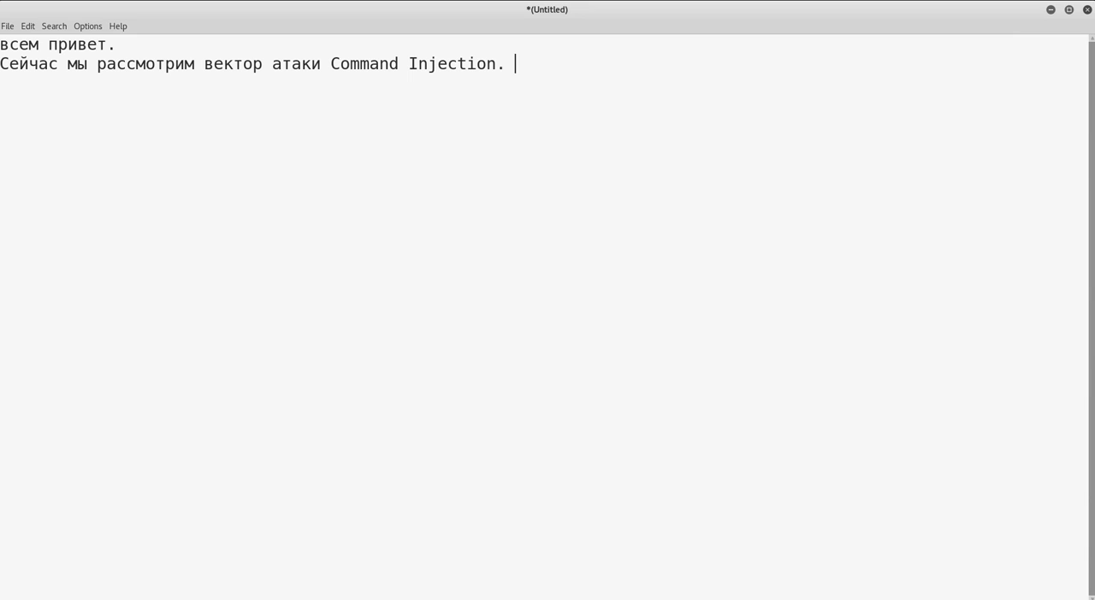
{"action": "type", "text": "И"}
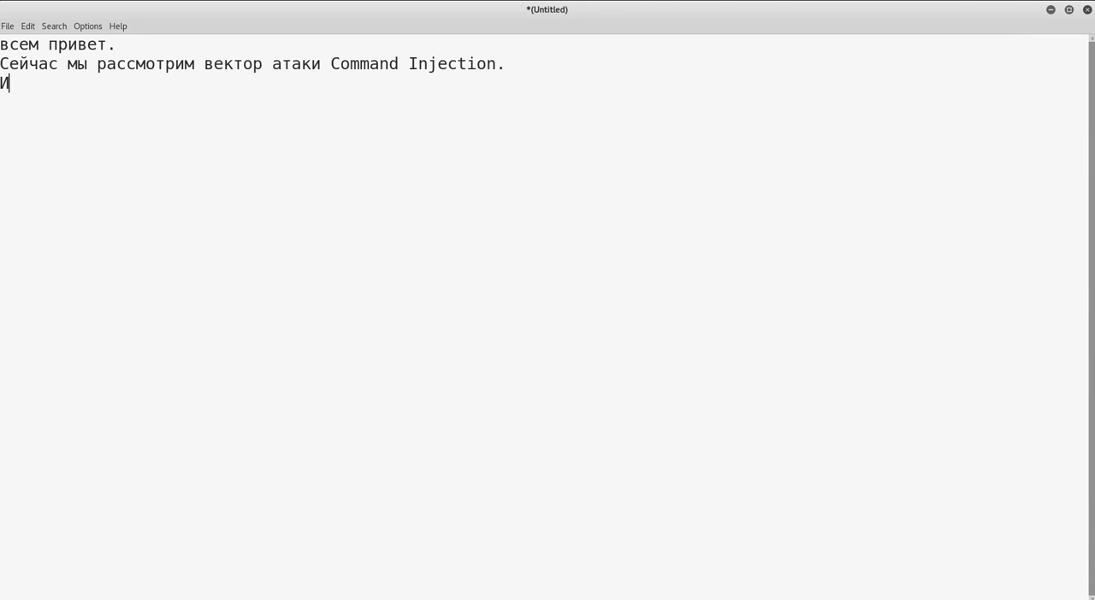
{"action": "type", "text": "так, поехал"}
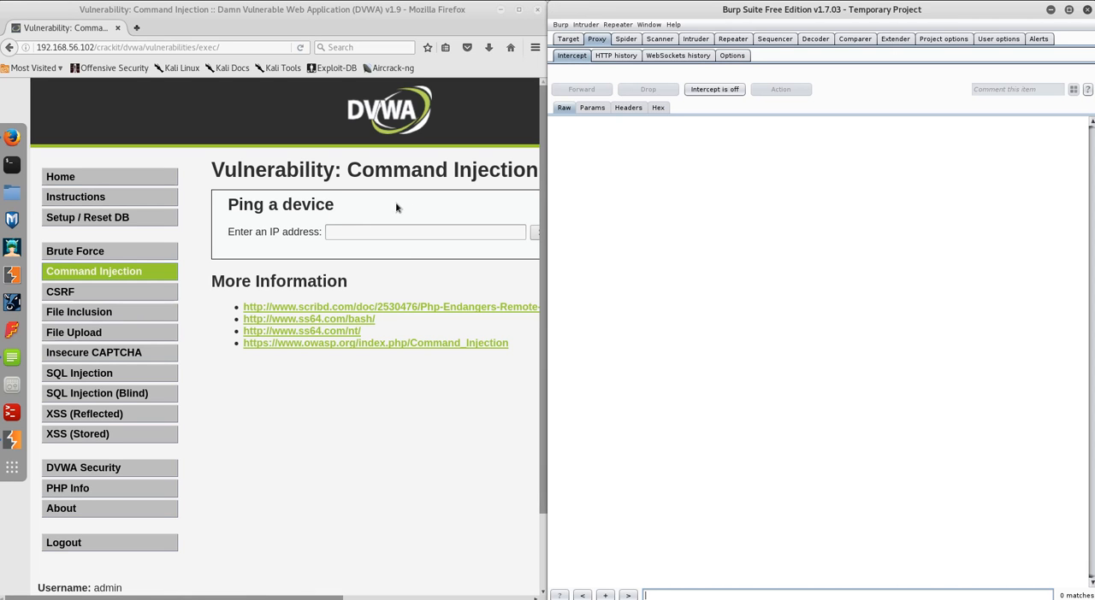
Submit the IP address 192.168.56.1 to the DVWA ping form and scroll the page
{"action": "type", "text": "192.168.56.1"}
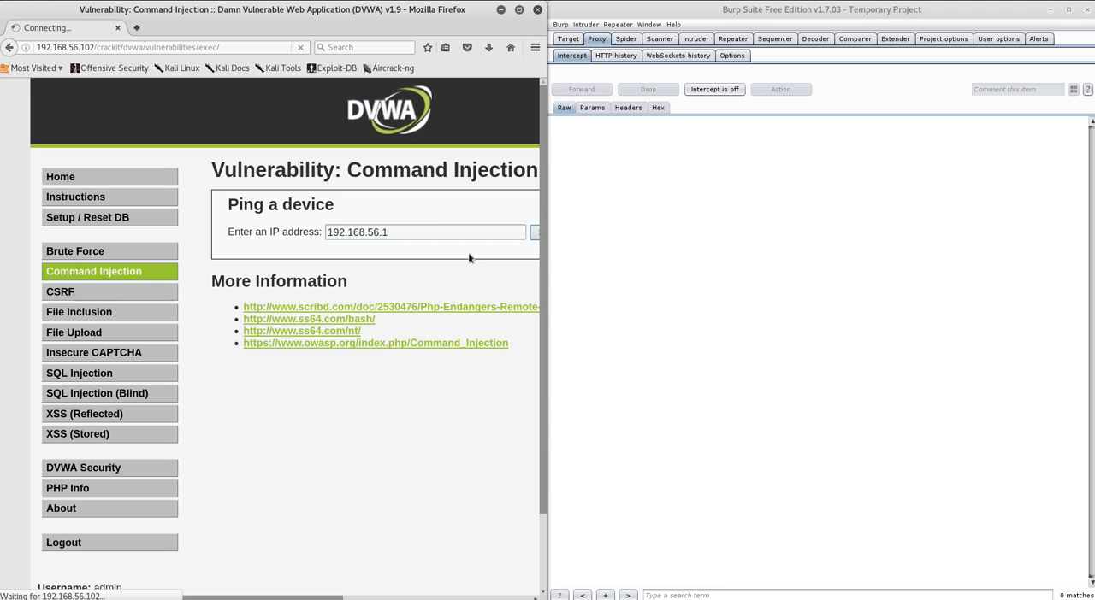
{"action": "mouse_move", "coordinate": [378, 257]}
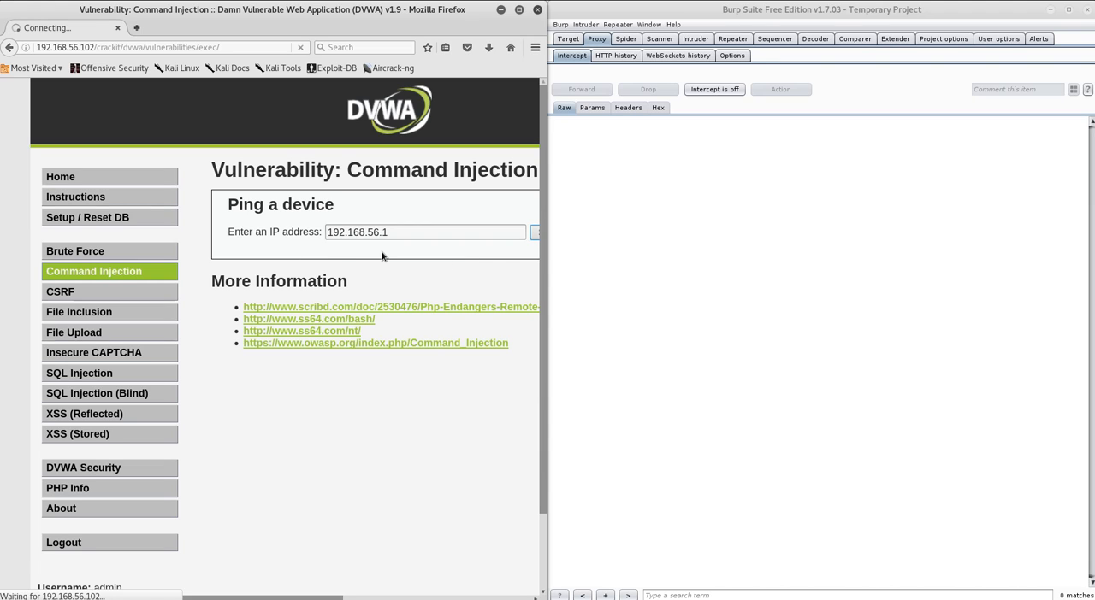
{"action": "mouse_move", "coordinate": [402, 256]}
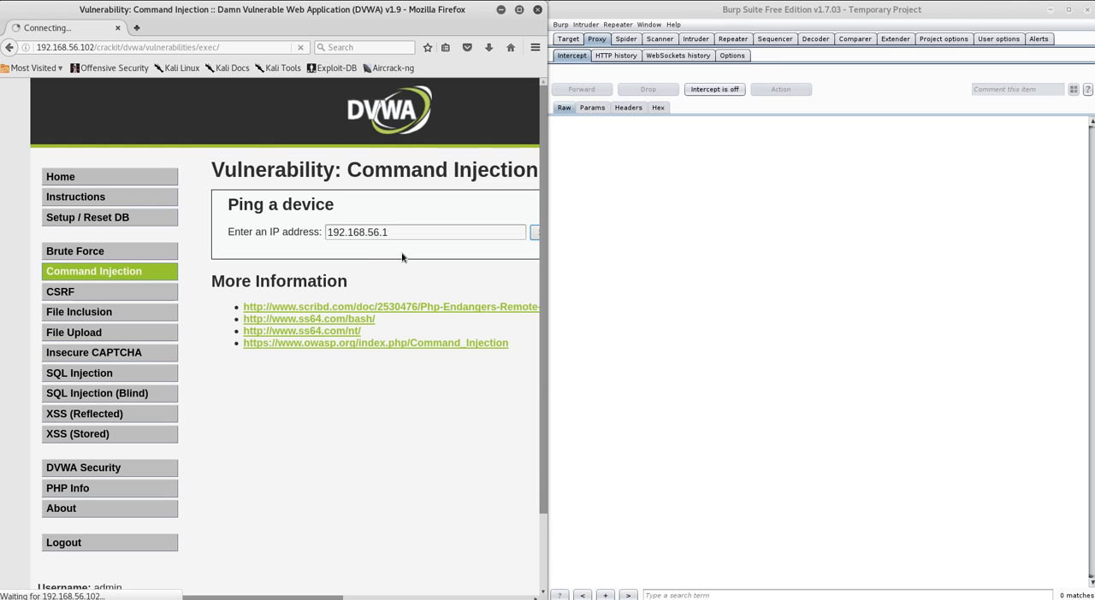
{"action": "scroll", "scroll_direction": "down", "scroll_amount": 3}
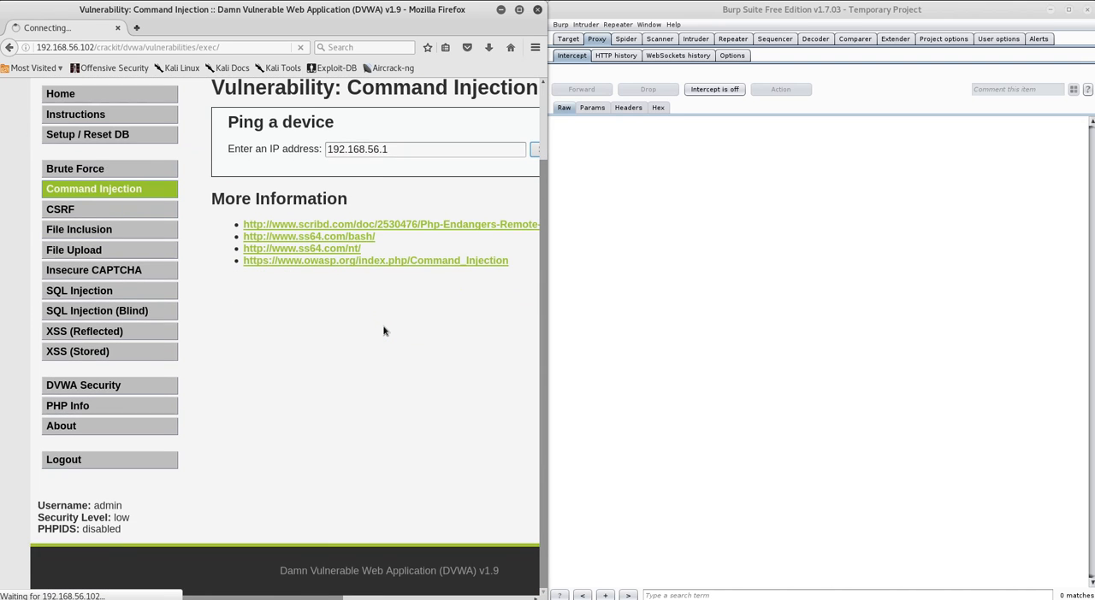
{"action": "scroll", "scroll_direction": "up", "scroll_amount": 3}
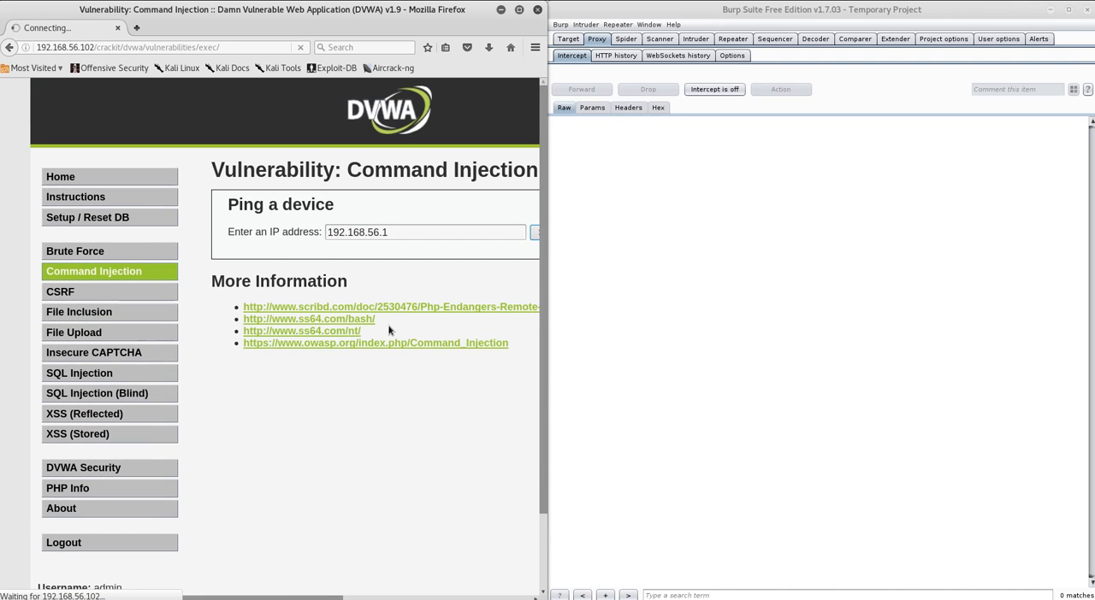
{"action": "mouse_move", "coordinate": [381, 267]}
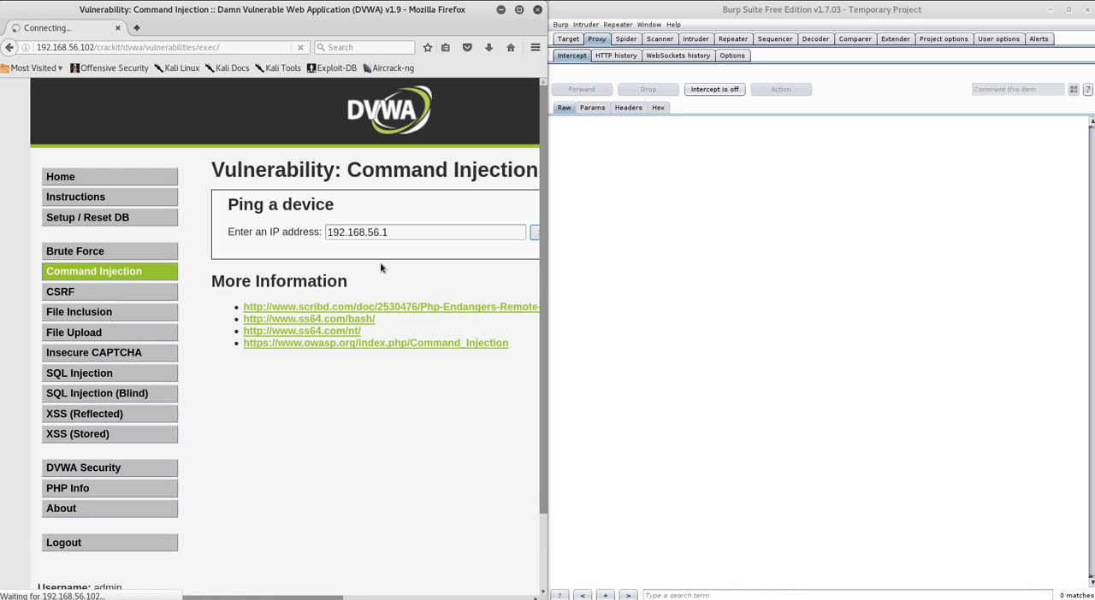
{"action": "left_click", "coordinate": [534, 232]}
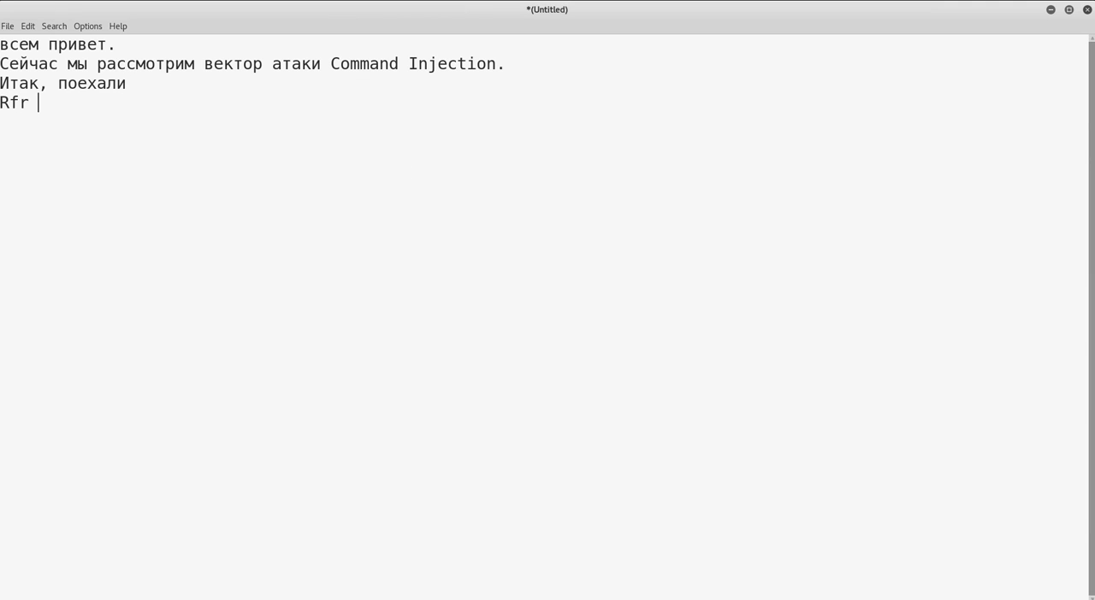
Note that the form takes an IP address and returns the server's ping results
{"action": "type", "text": "как м"}
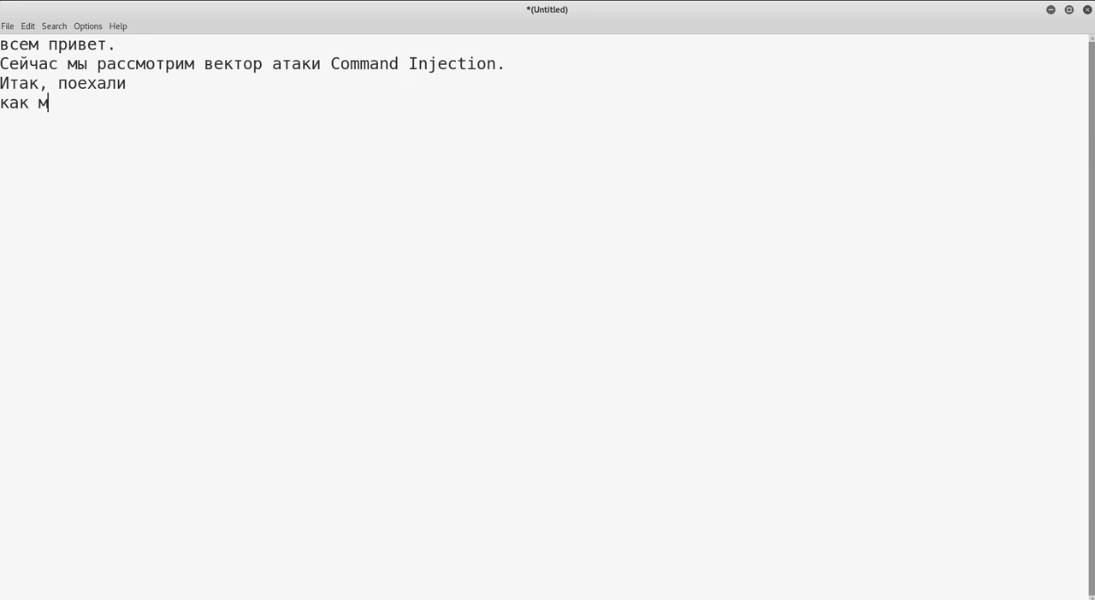
{"action": "type", "text": "ы видим, ф"}
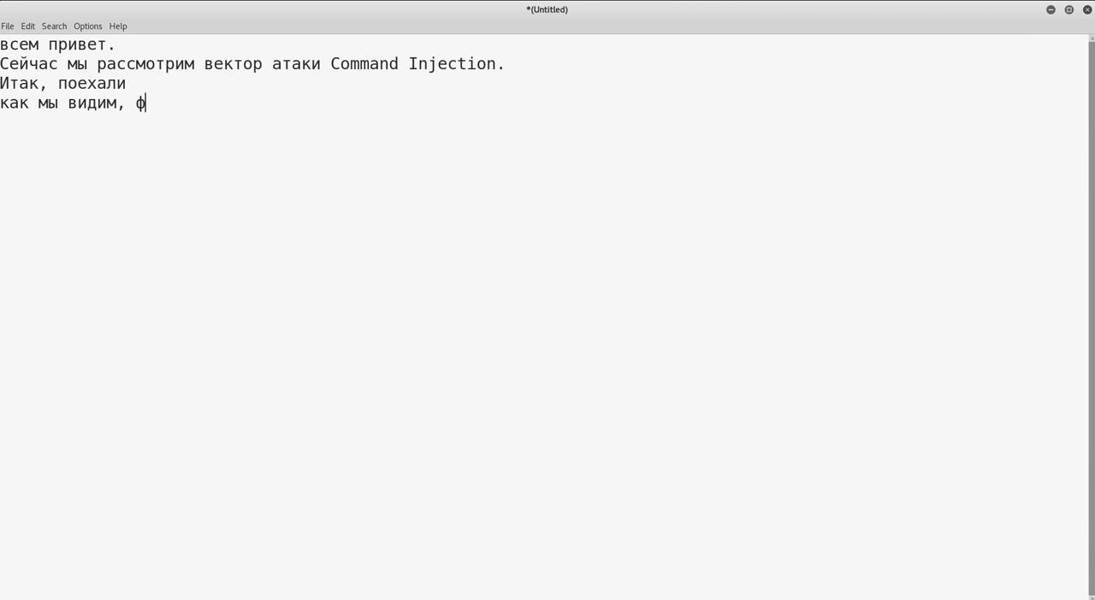
{"action": "type", "text": "орма принимае"}
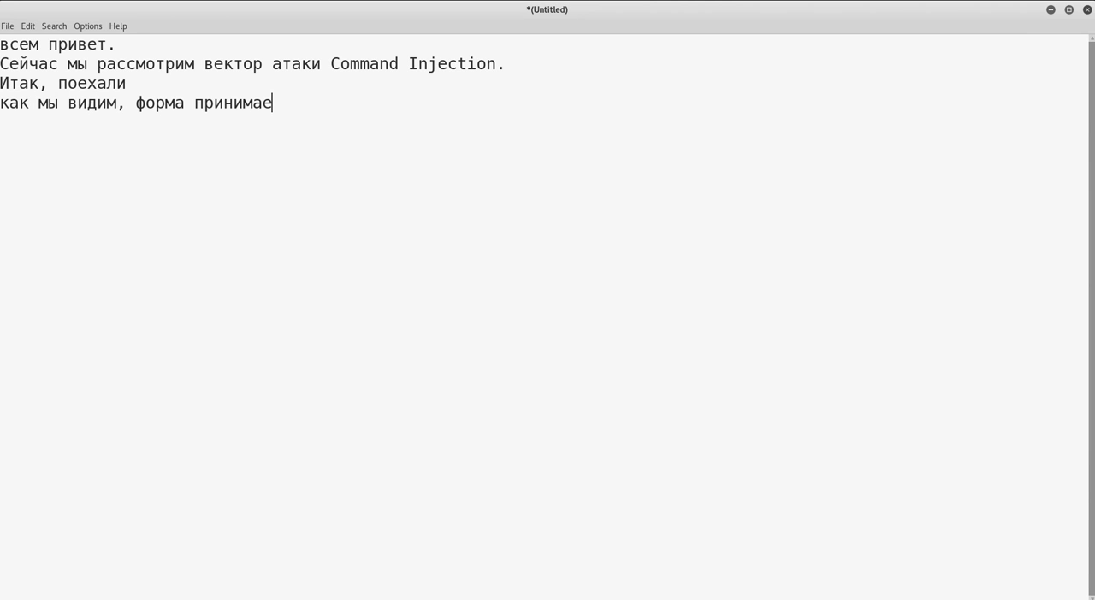
{"action": "type", "text": "т IP"}
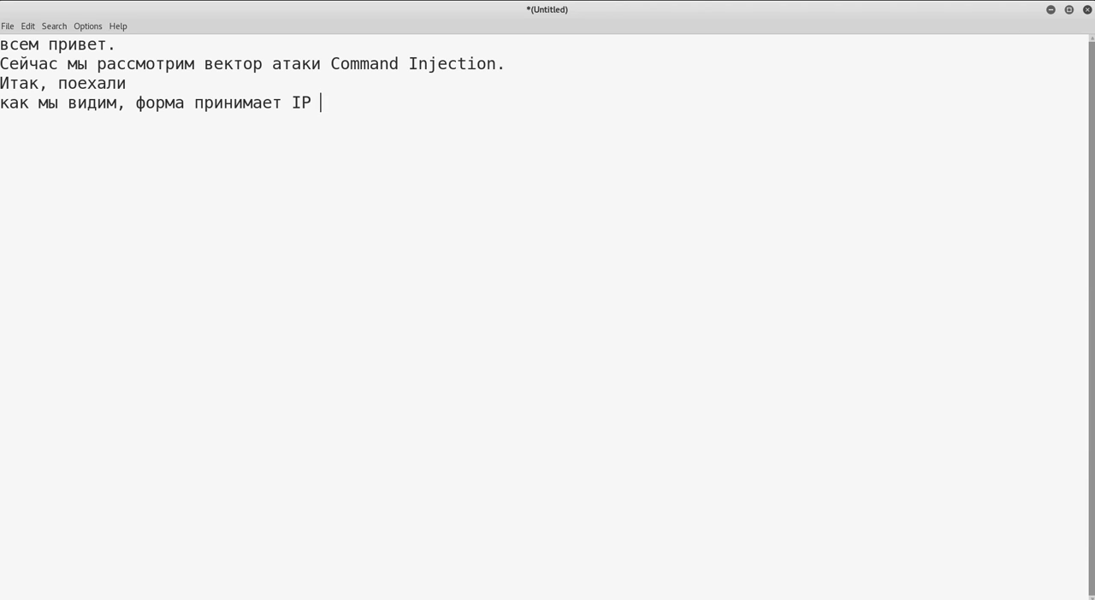
{"action": "type", "text": "адрес, полсе"}
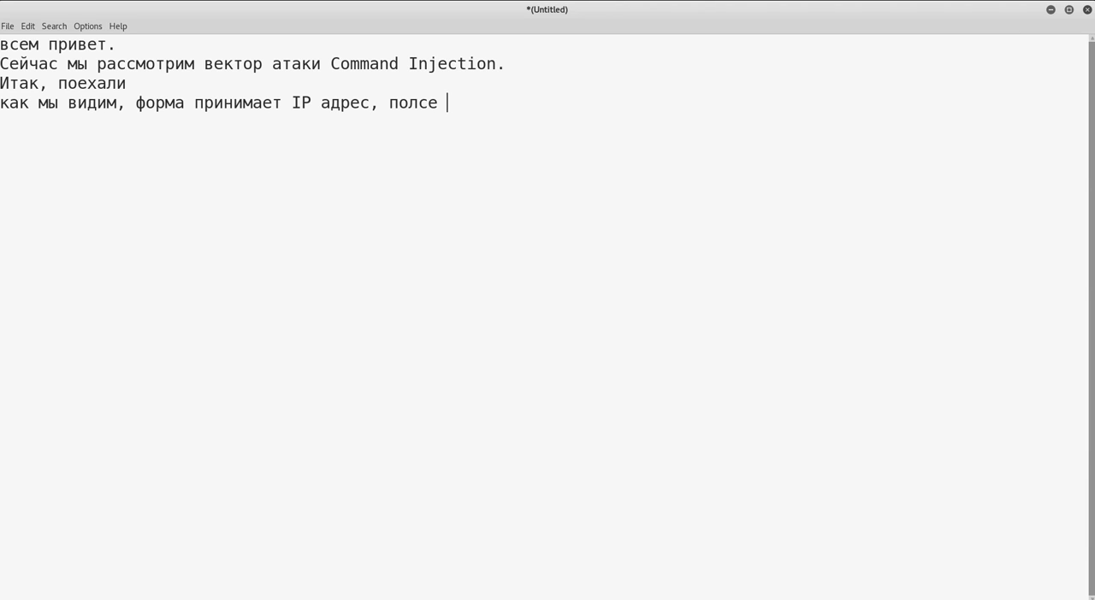
{"action": "type", "text": "после чего"}
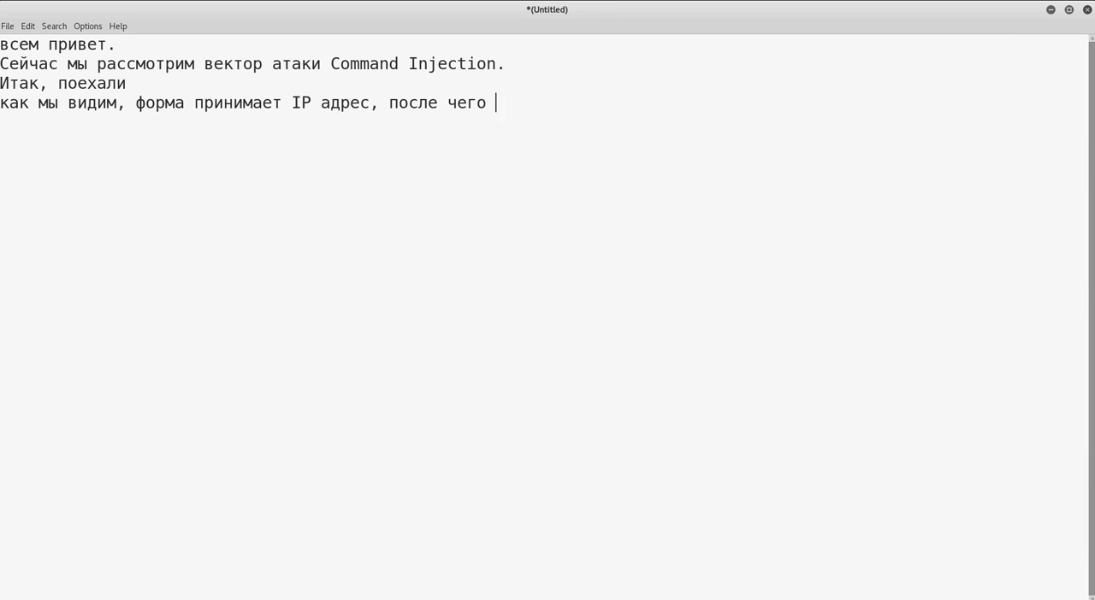
{"action": "type", "text": "возвращает р"}
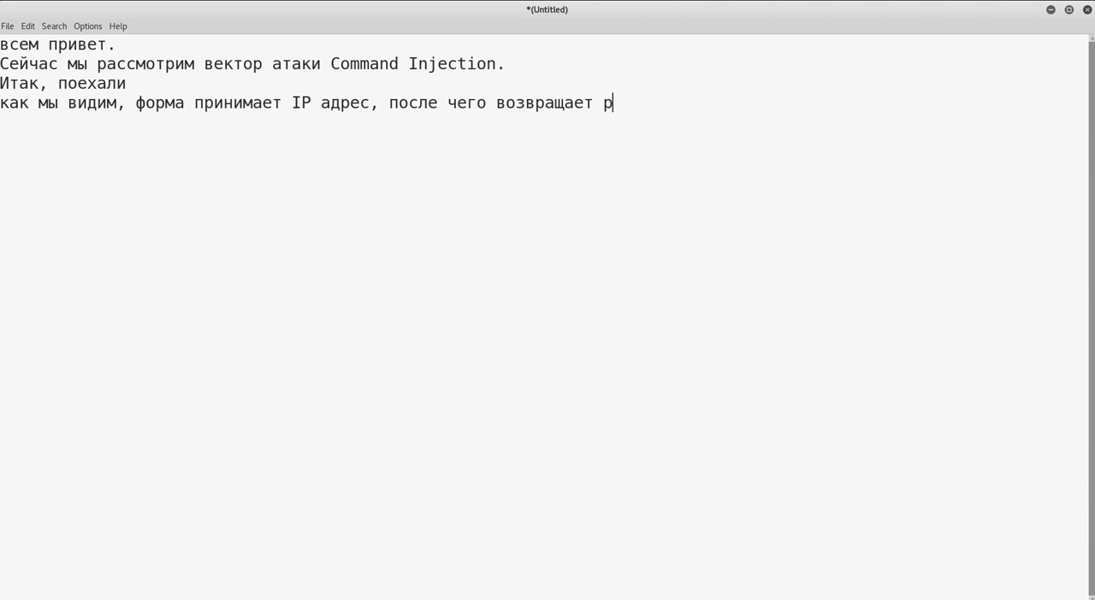
{"action": "type", "text": "езультат в"}
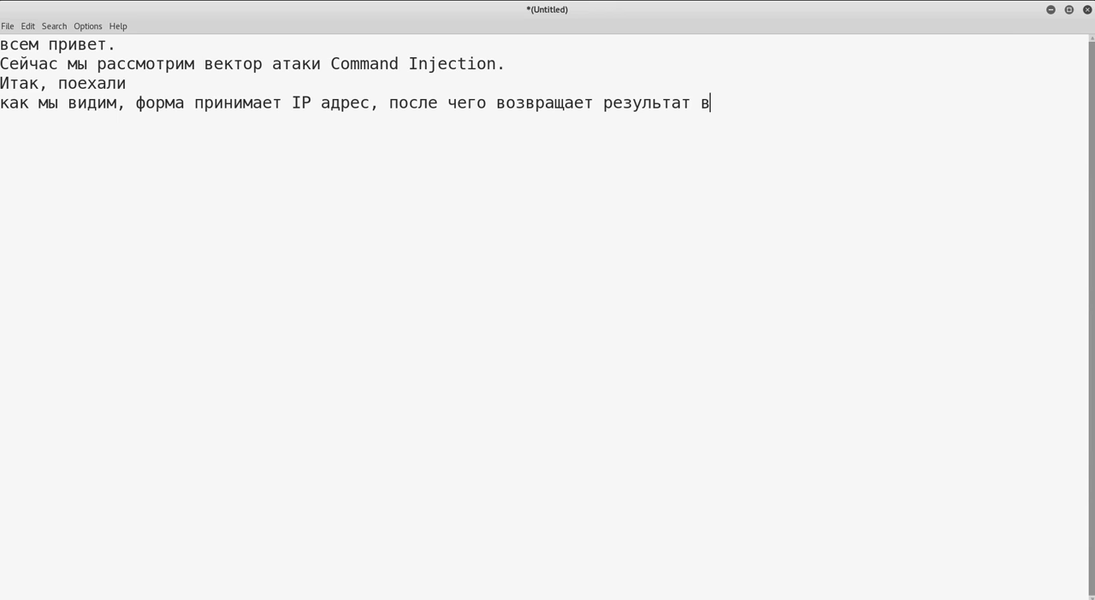
{"action": "type", "text": "ыполнений"}
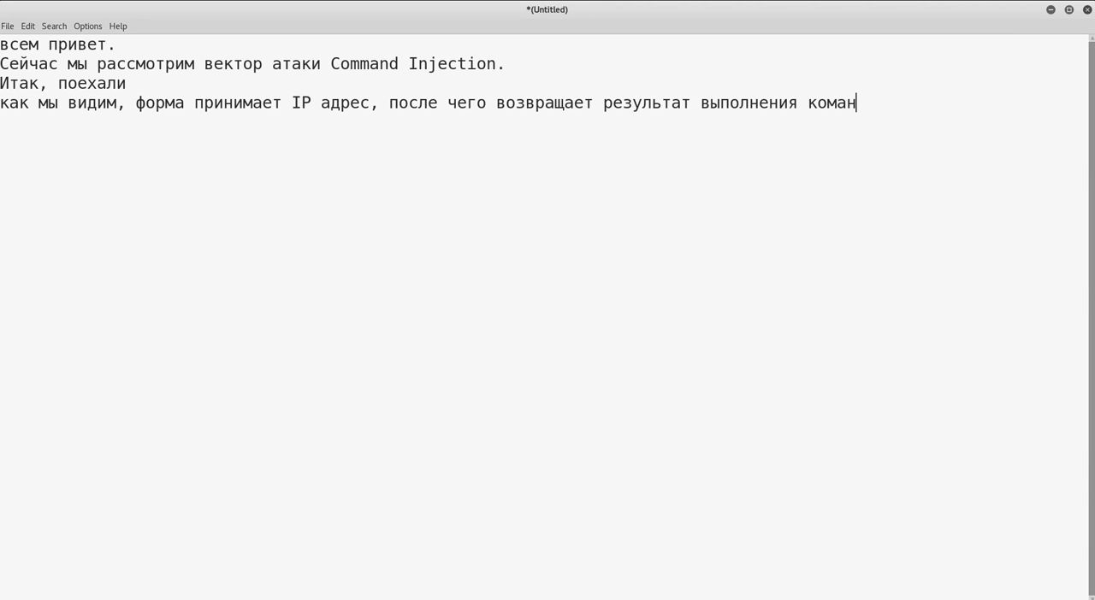
{"action": "type", "text": "ды ping,"}
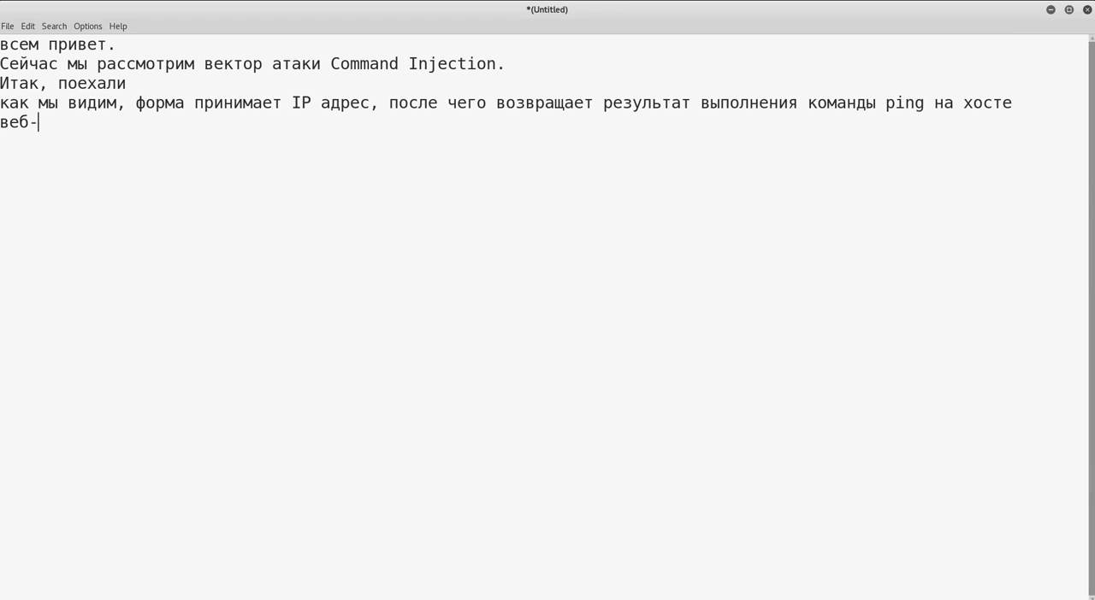
{"action": "type", "text": "сервера."}
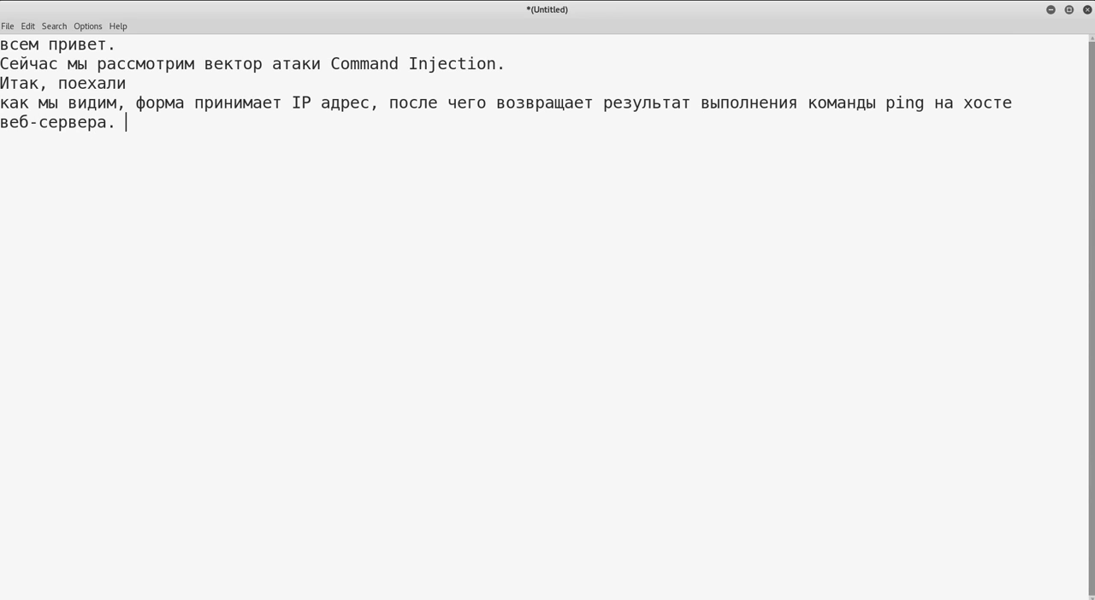
Suggest appending arbitrary commands separated by ';', as done in Linux
{"action": "type", "text": "Возом"}
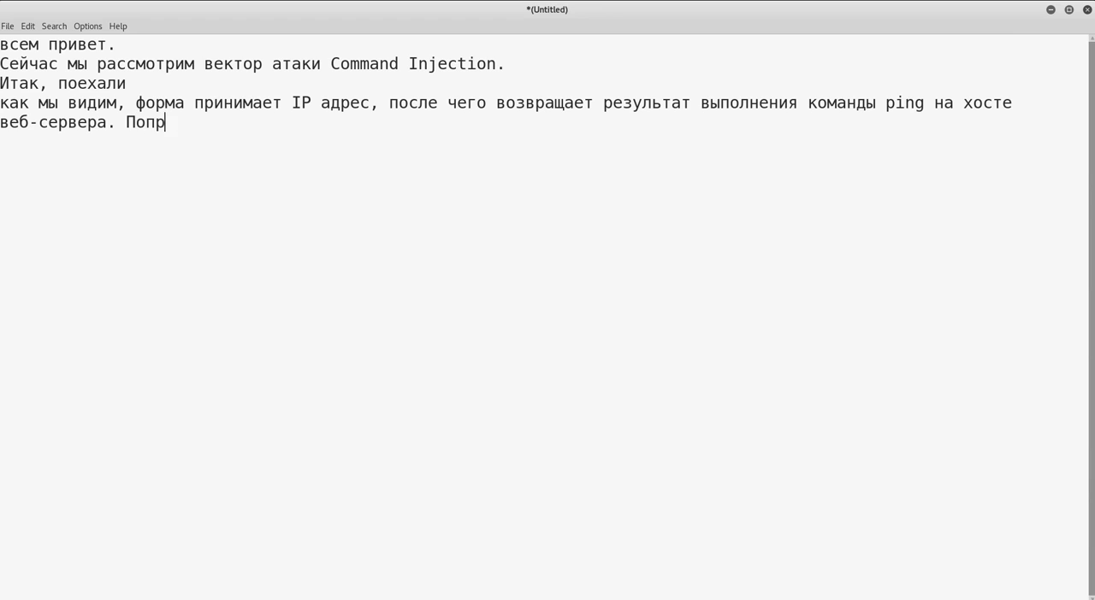
{"action": "type", "text": "обуем"}
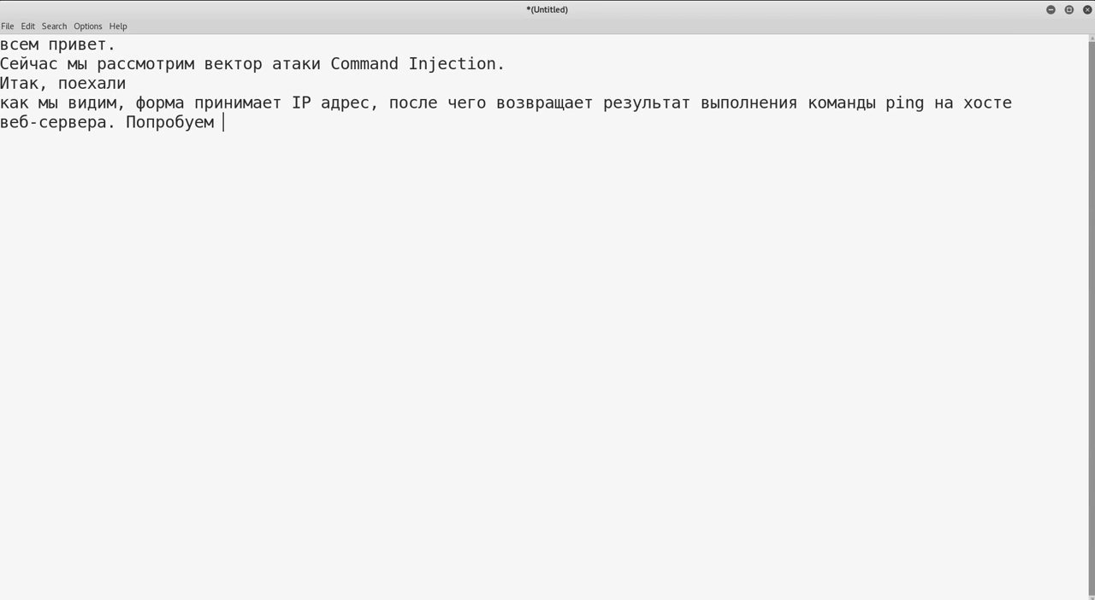
{"action": "type", "text": "добавить"}
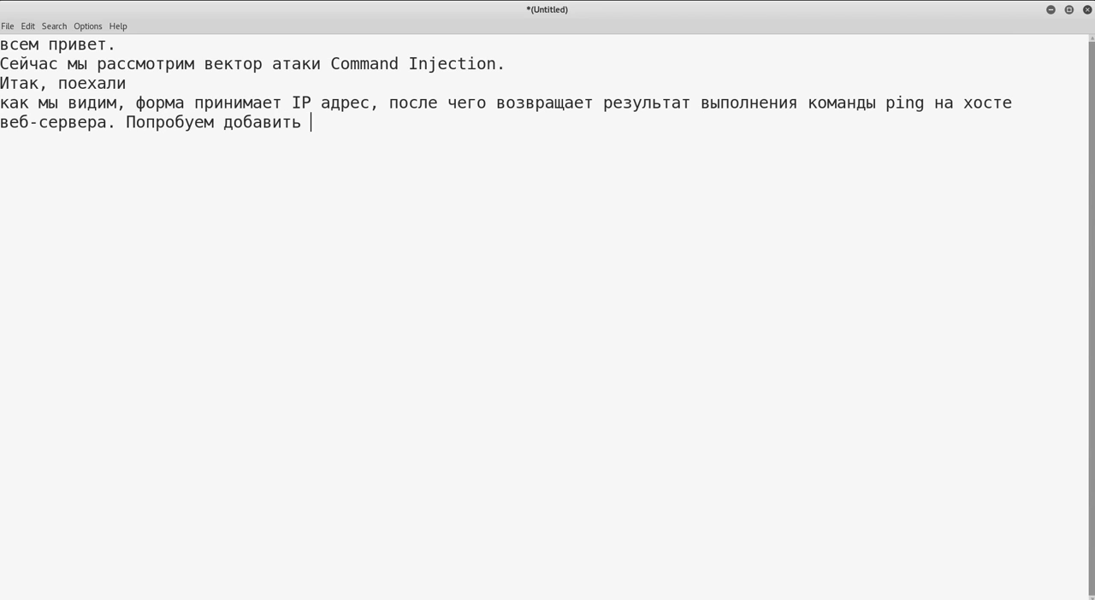
{"action": "type", "text": "произвольные"}
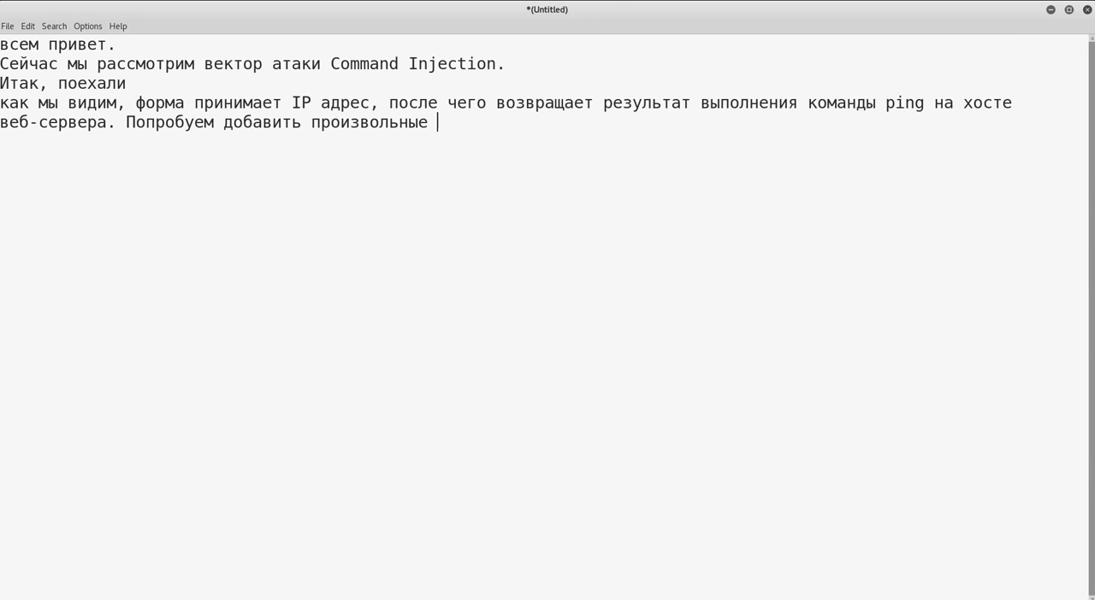
{"action": "type", "text": "команды"}
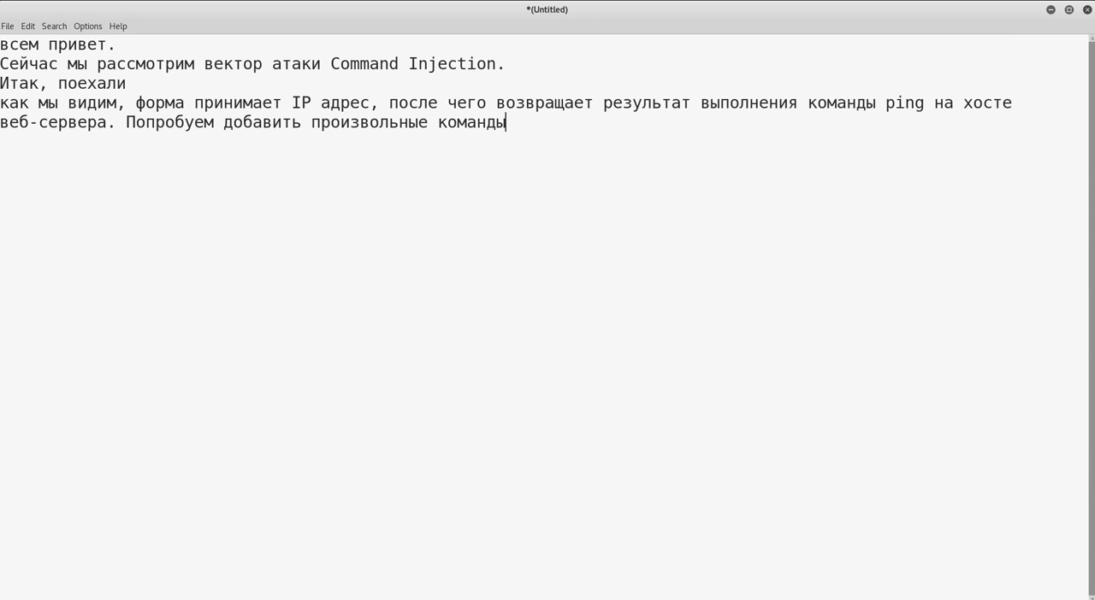
{"action": "type", "text": ", раздели"}
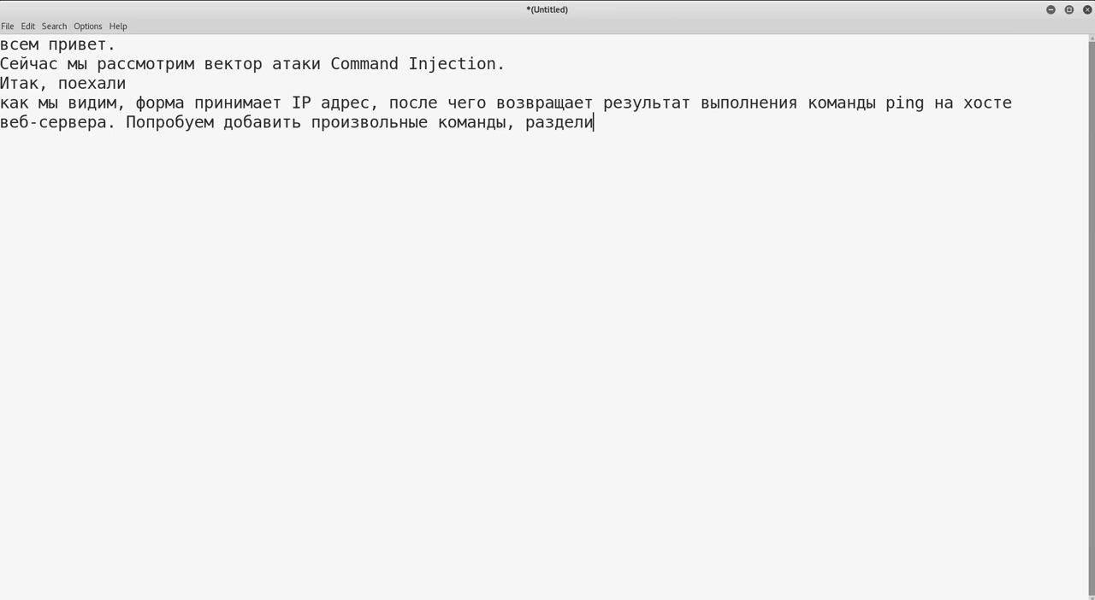
{"action": "type", "text": "в их ; ,"}
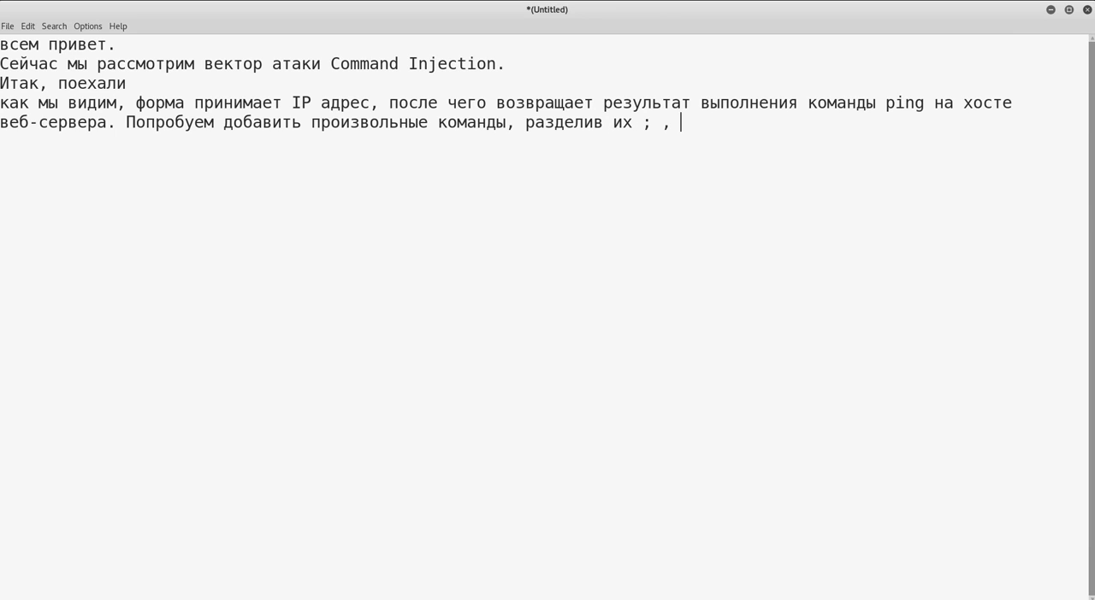
{"action": "type", "text": "как делается в"}
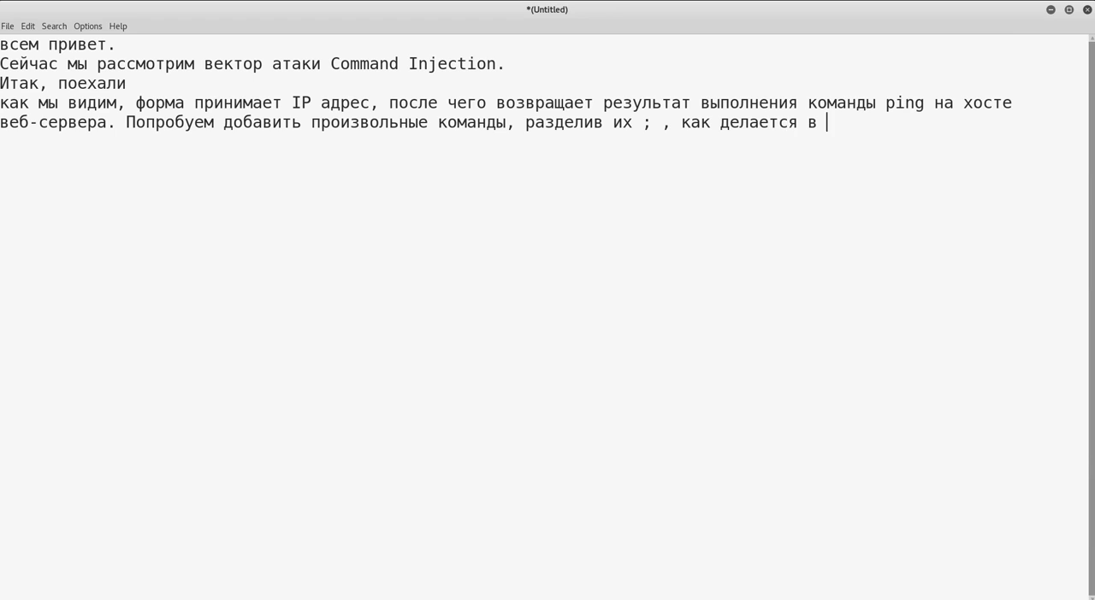
{"action": "type", "text": "li"}
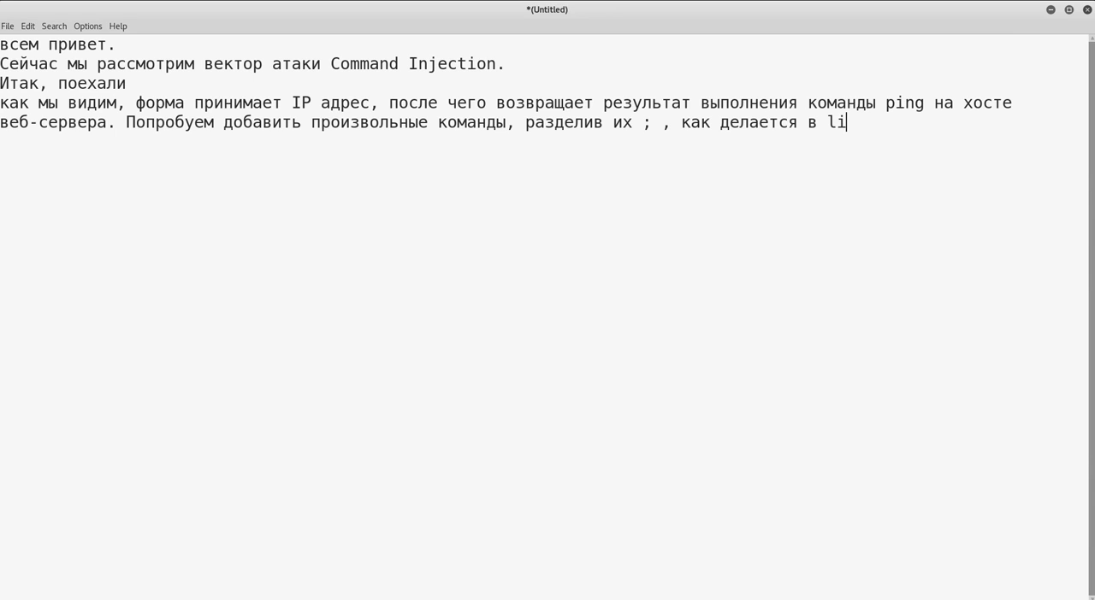
{"action": "type", "text": "nux'"}
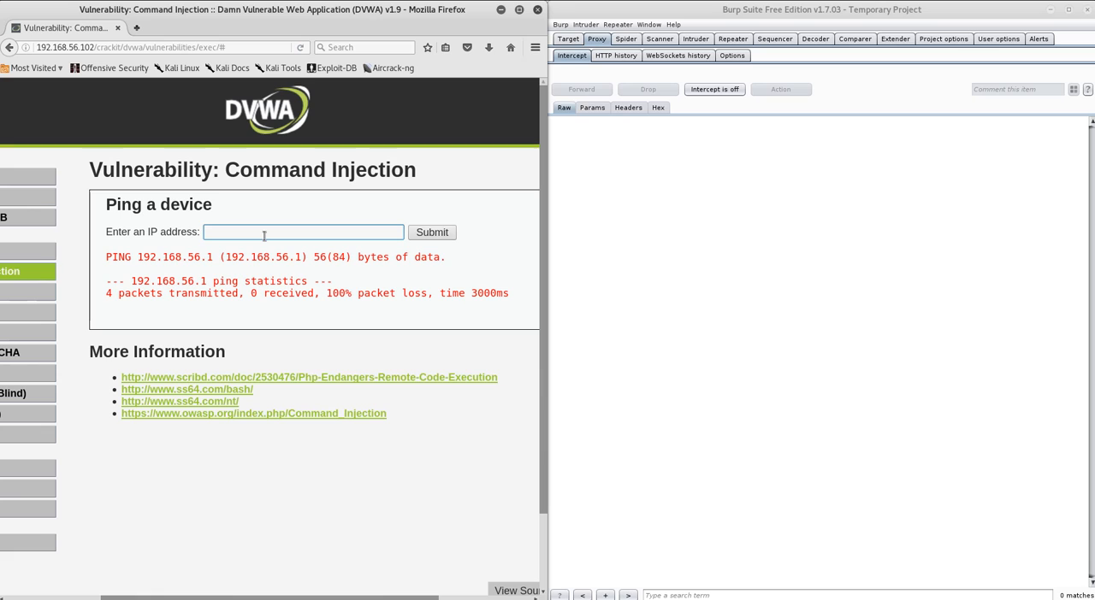
Enter '192.168.56.101; cd; ls -la' into the DVWA IP address field
{"action": "type", "text": "19ю"}
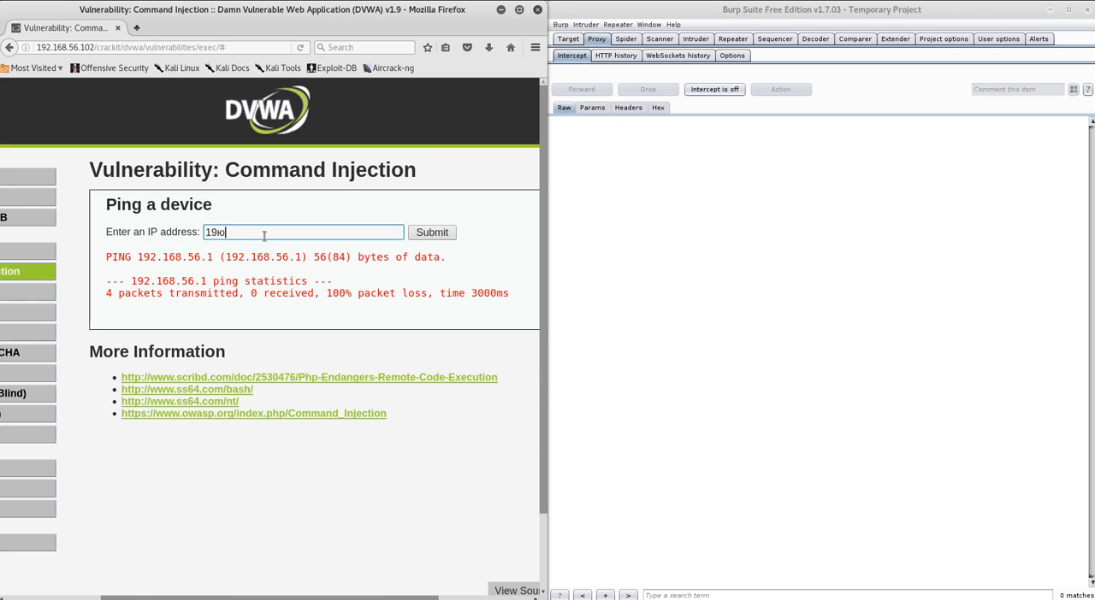
{"action": "type", "text": "192.168.56.101"}
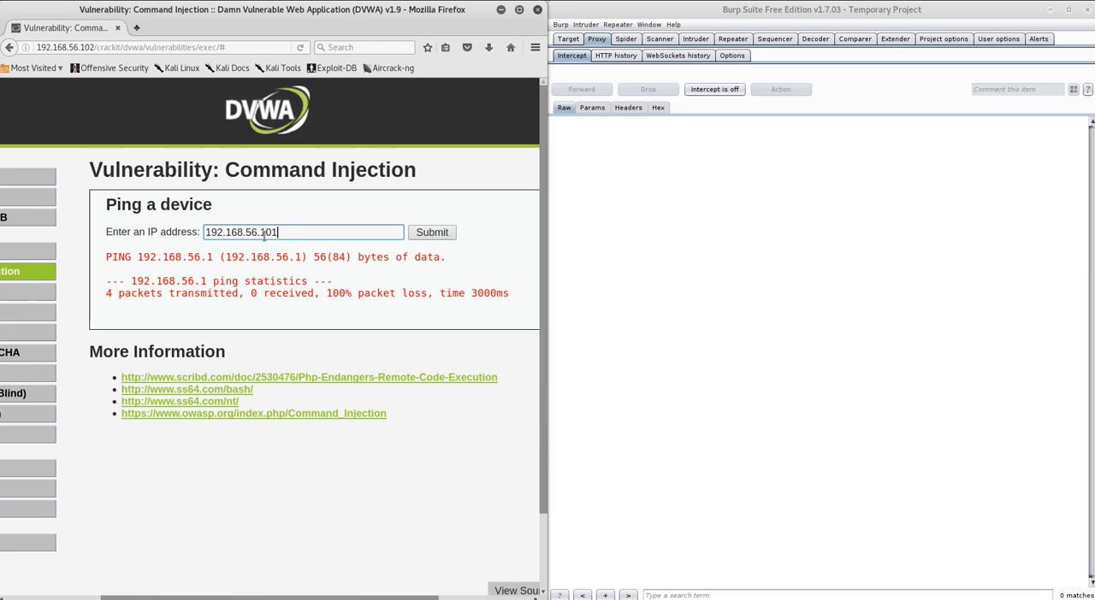
{"action": "type", "text": ";"}
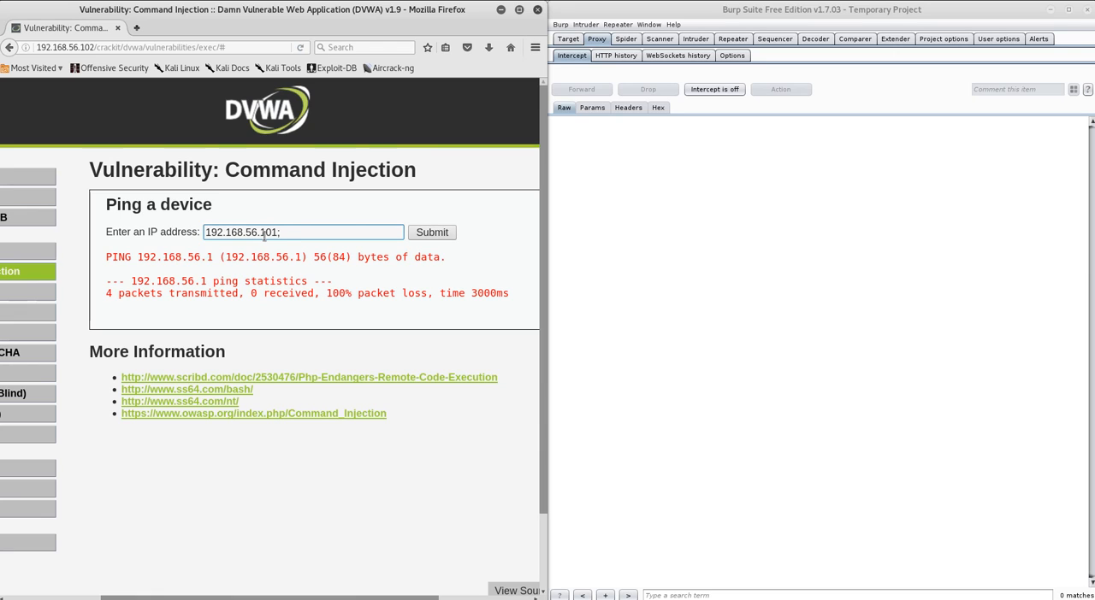
{"action": "type", "text": "cd;"}
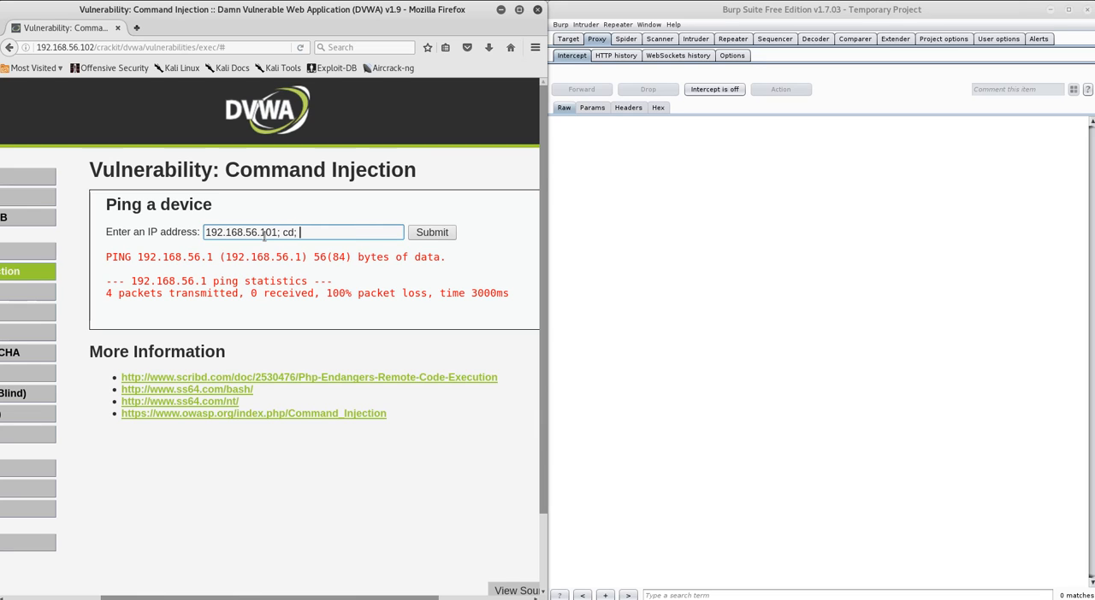
{"action": "type", "text": "ls -la"}
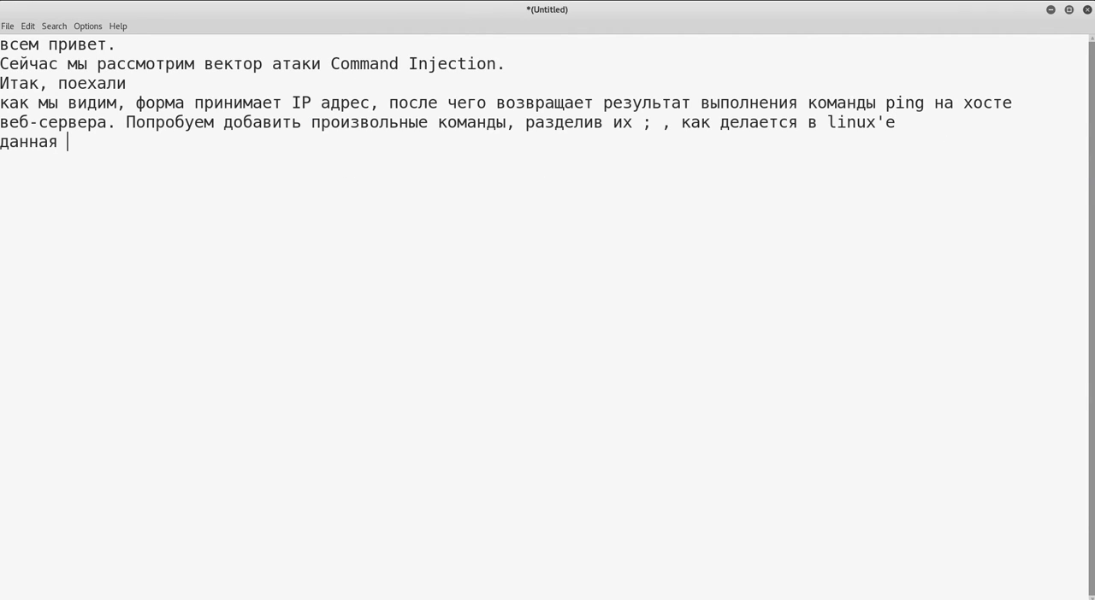
Write that the command should return ping, then go to the root directory
{"action": "type", "text": "команда долж"}
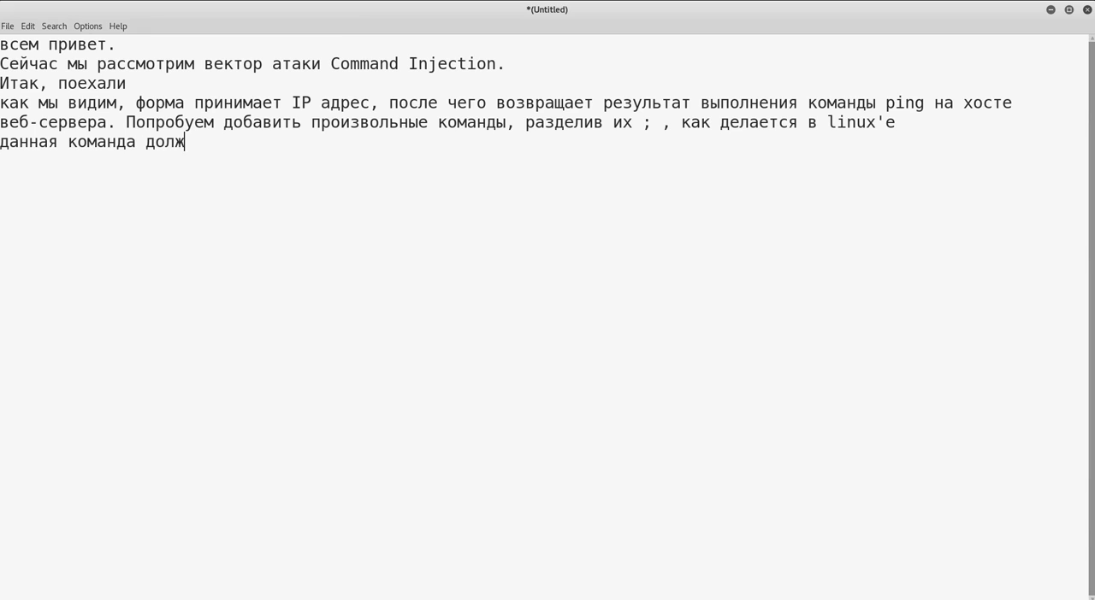
{"action": "type", "text": "на верну"}
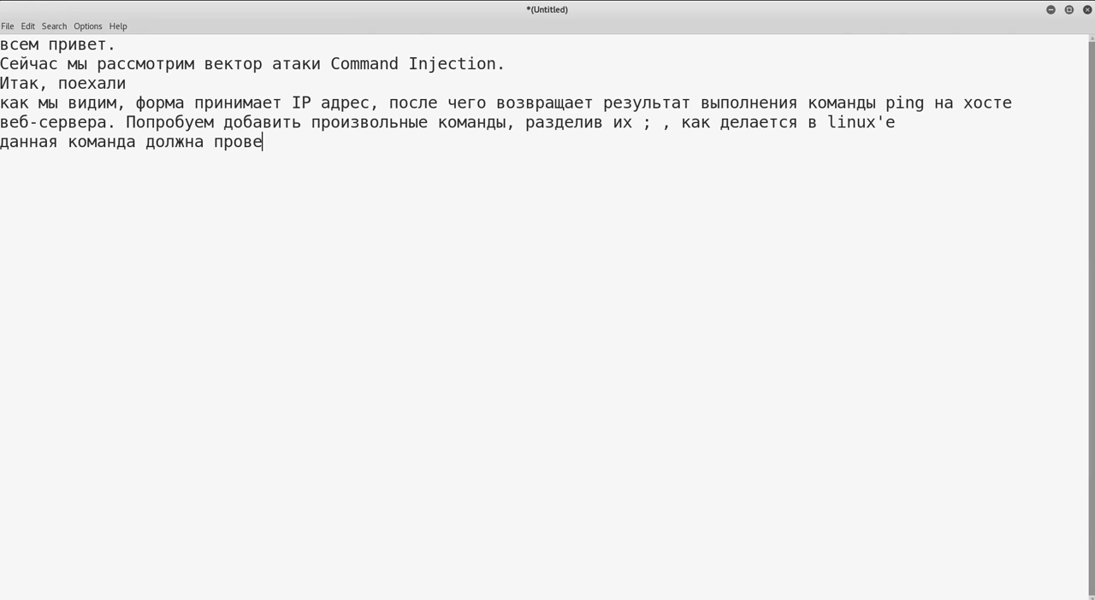
{"action": "type", "text": "сти ping,"}
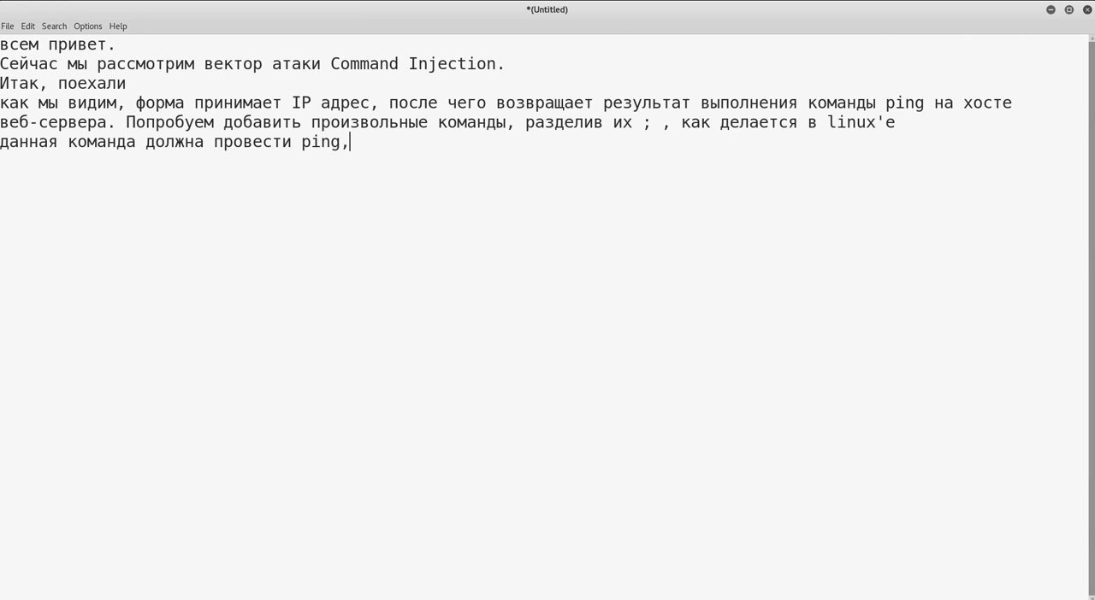
{"action": "type", "text": "после чег"}
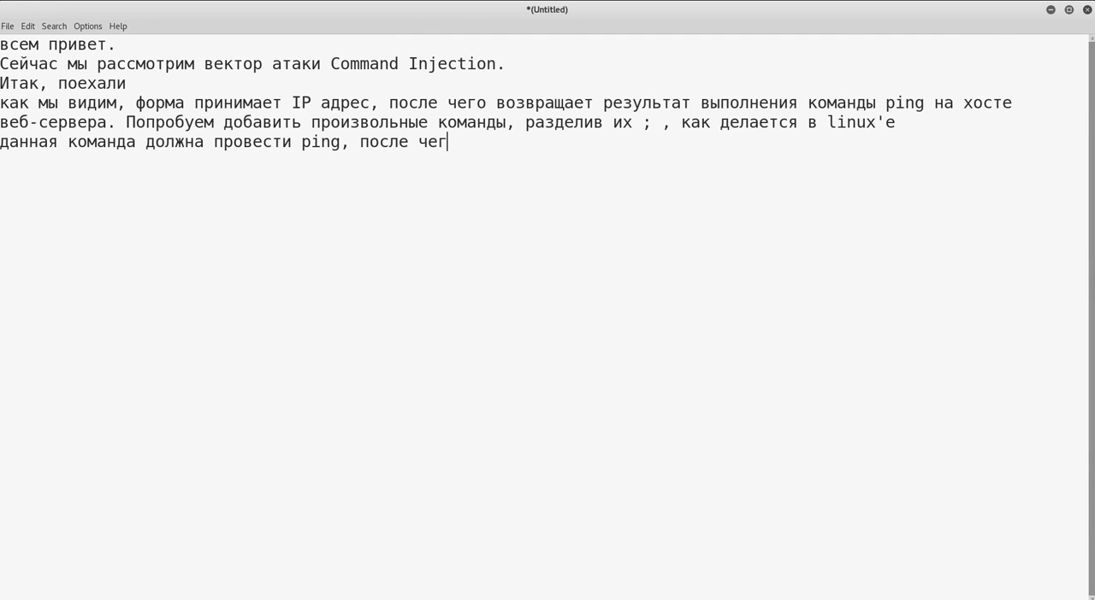
{"action": "type", "text": "о верну"}
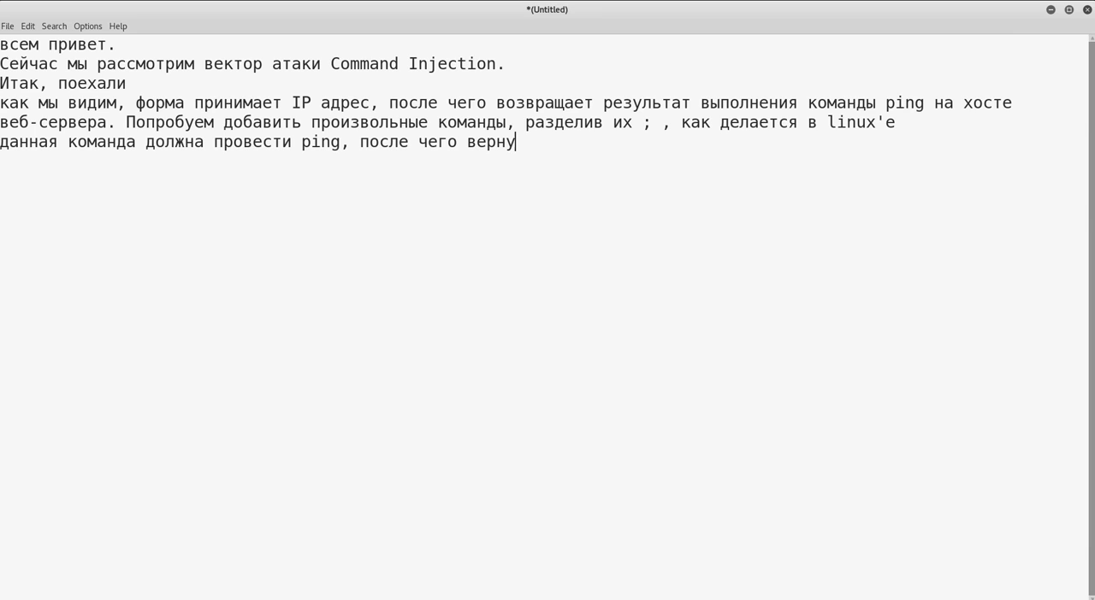
{"action": "type", "text": "ться в кор"}
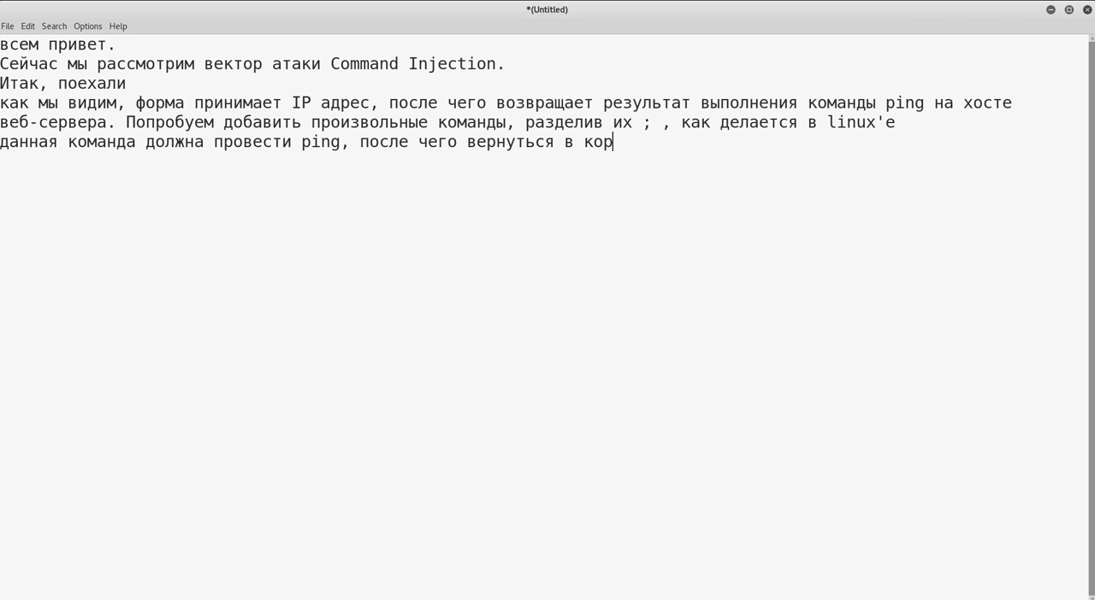
{"action": "type", "text": "невой каталог ФС, после чего п"}
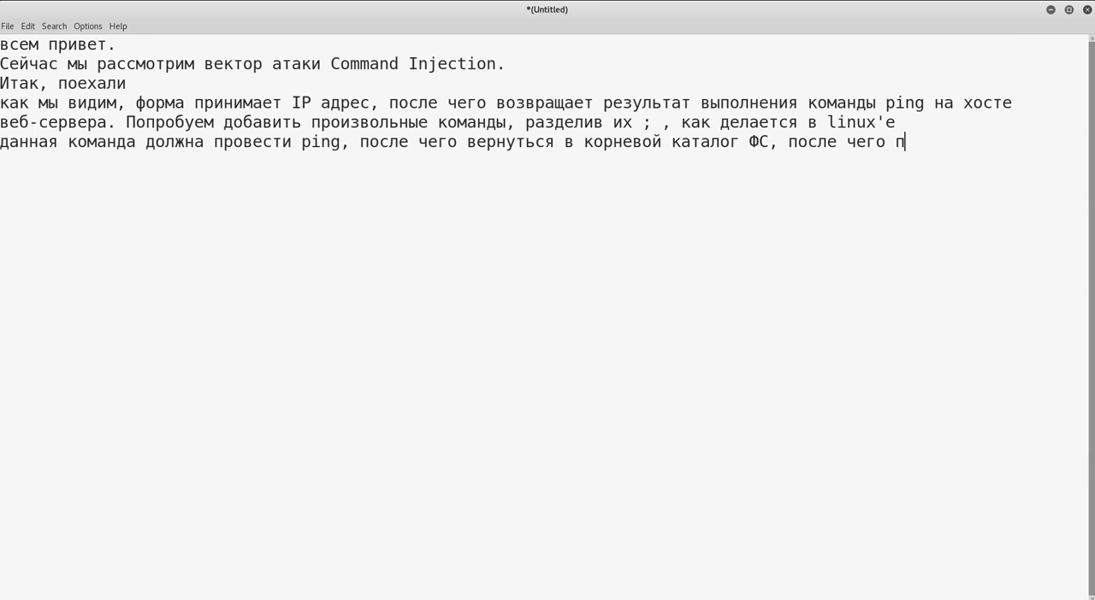
Add that it then shows us the files and folders in that directory
{"action": "type", "text": "оказать нам"}
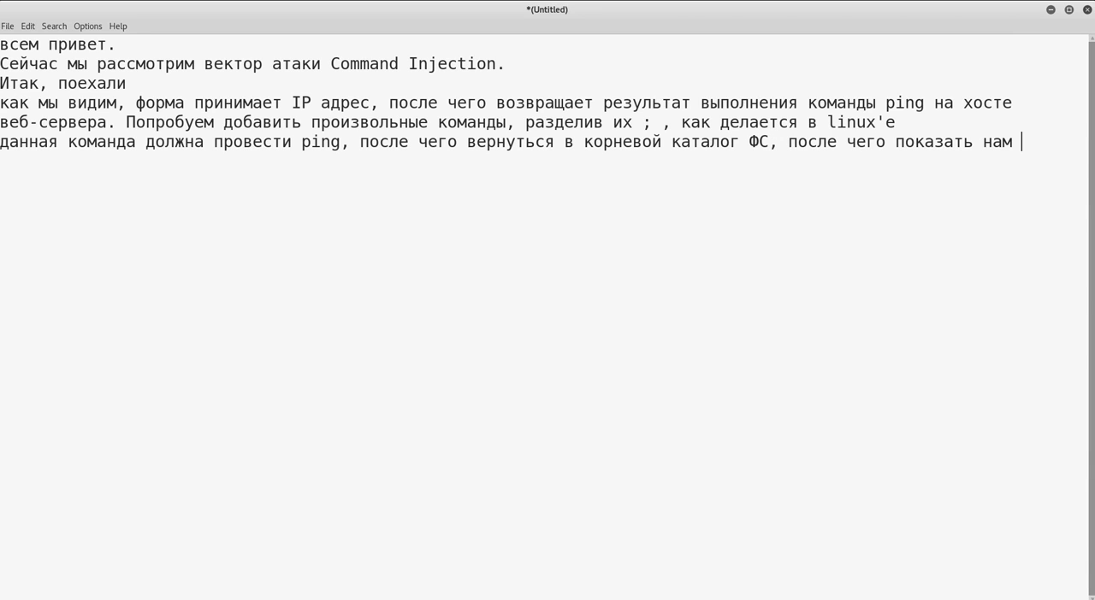
{"action": "type", "text": "имеющ"}
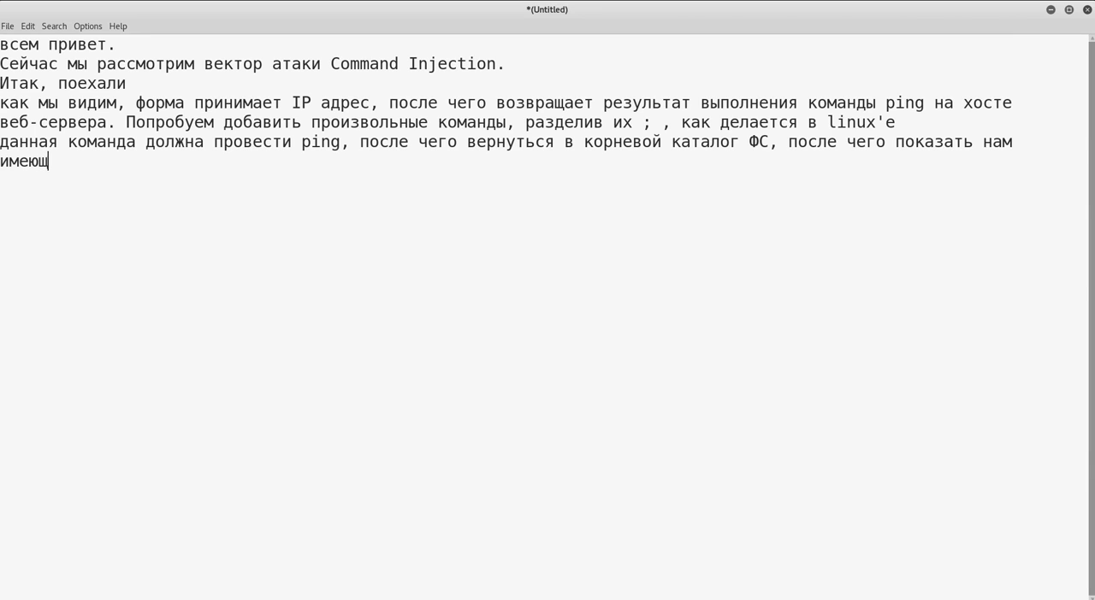
{"action": "type", "text": "и"}
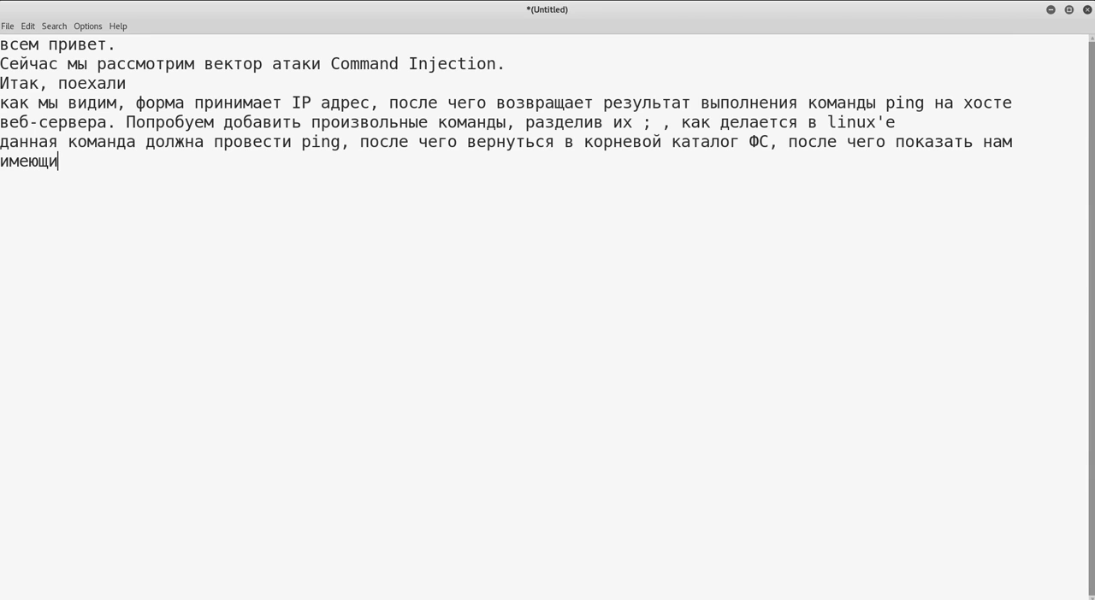
{"action": "type", "text": "еся в н"}
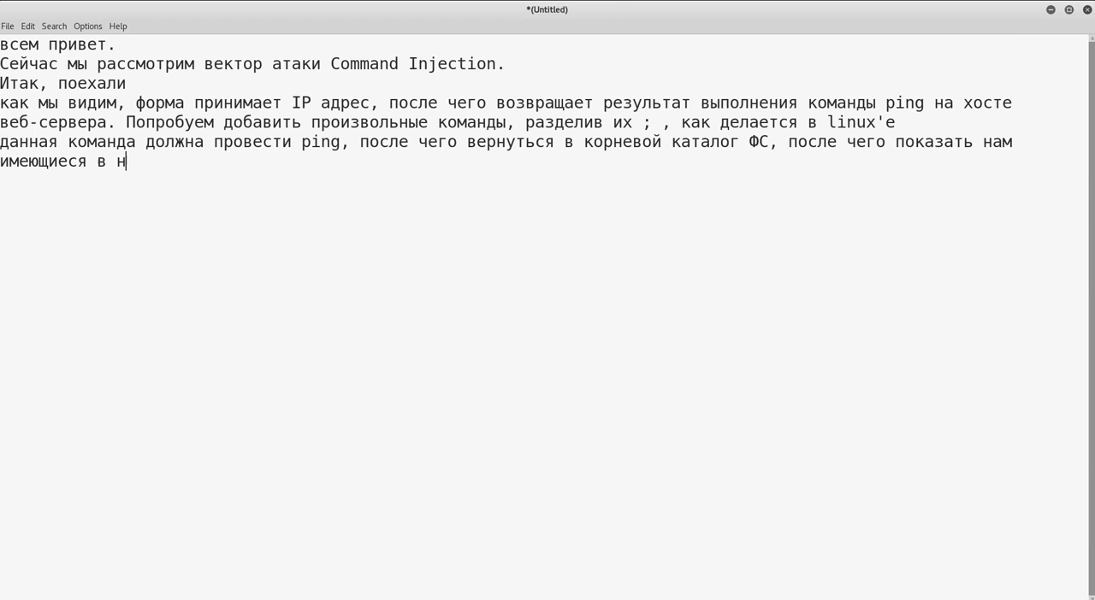
{"action": "type", "text": "ем файлы п"}
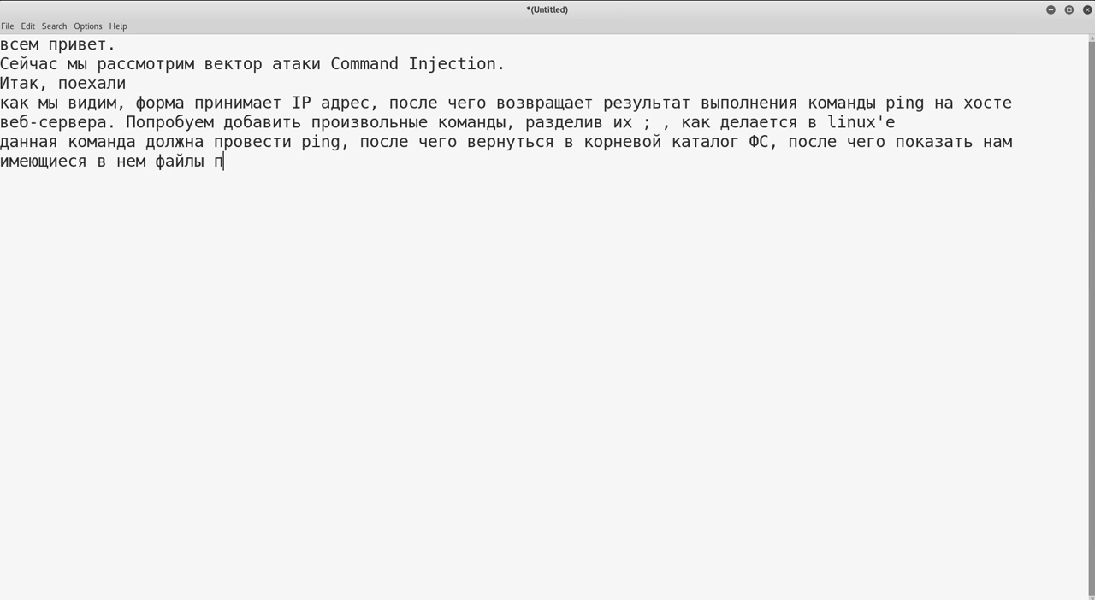
{"action": "type", "text": "и папки"}
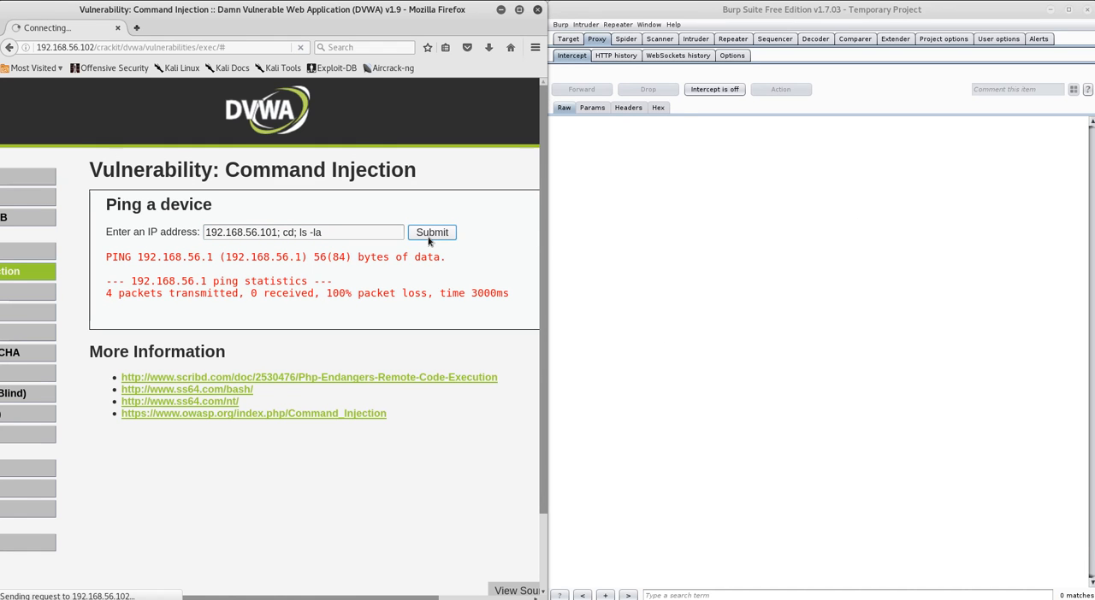
Submit '192.168.56.101; cd; ls -la' and scroll through the returned home directory listing
{"action": "left_click", "coordinate": [432, 232]}
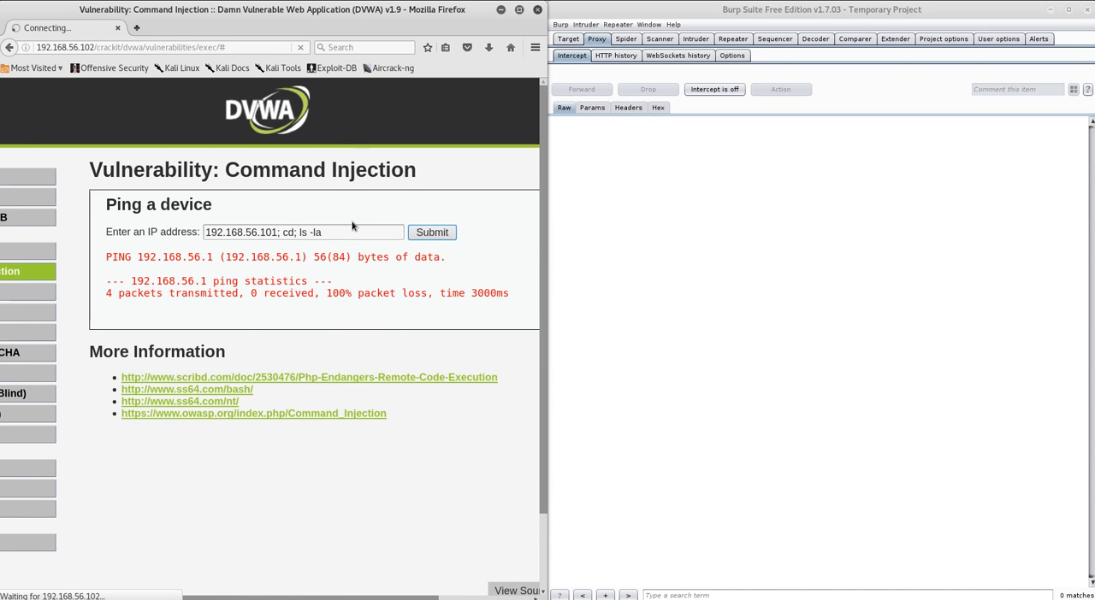
{"action": "left_click", "coordinate": [432, 232]}
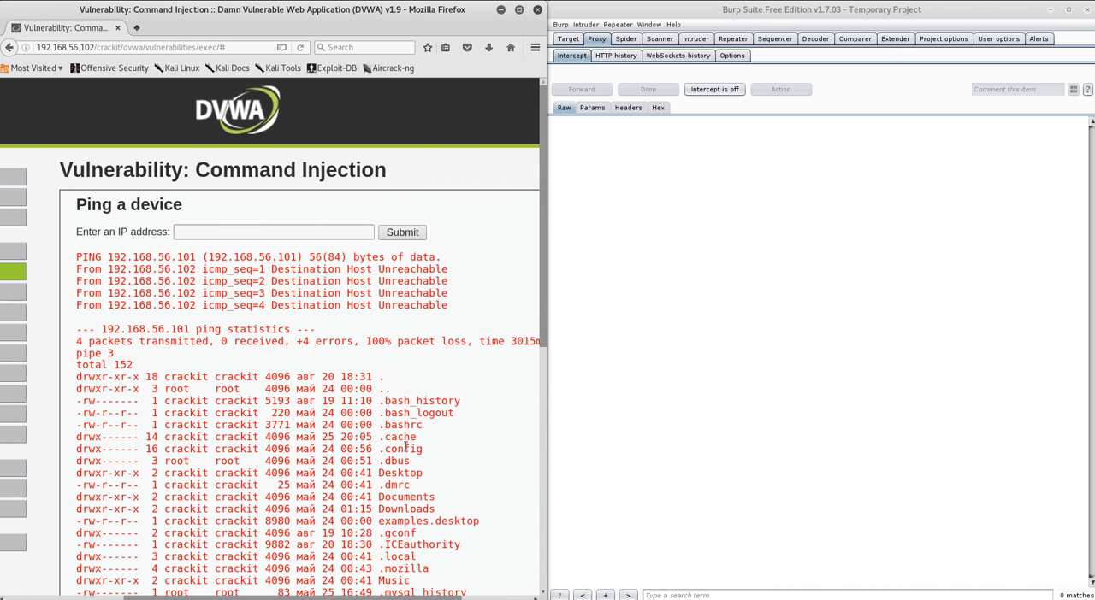
{"action": "scroll", "scroll_direction": "down", "scroll_amount": 3}
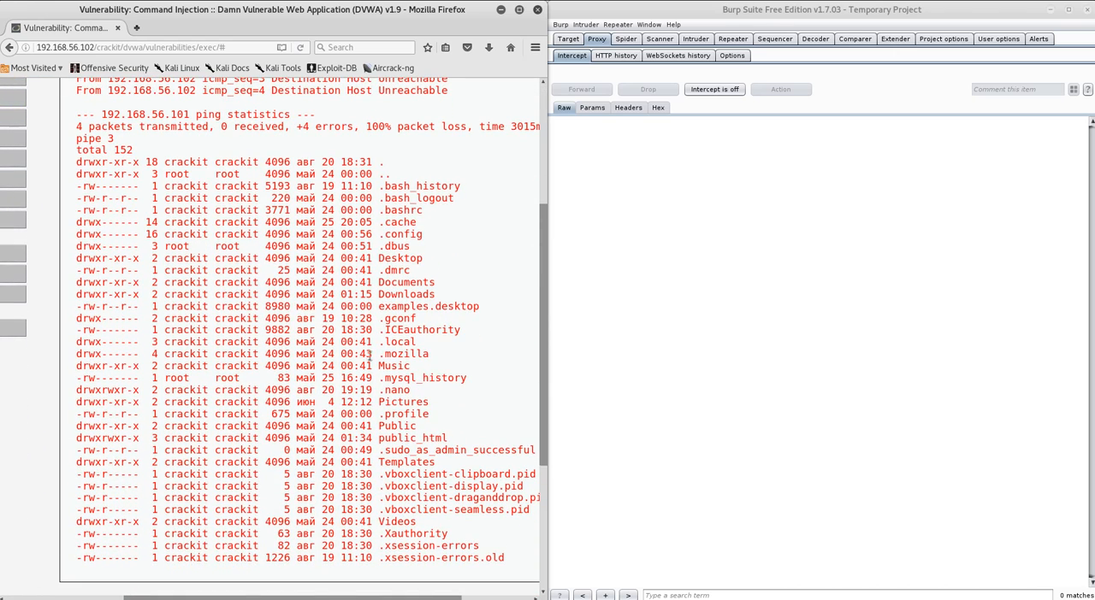
{"action": "scroll", "scroll_direction": "down", "scroll_amount": 3}
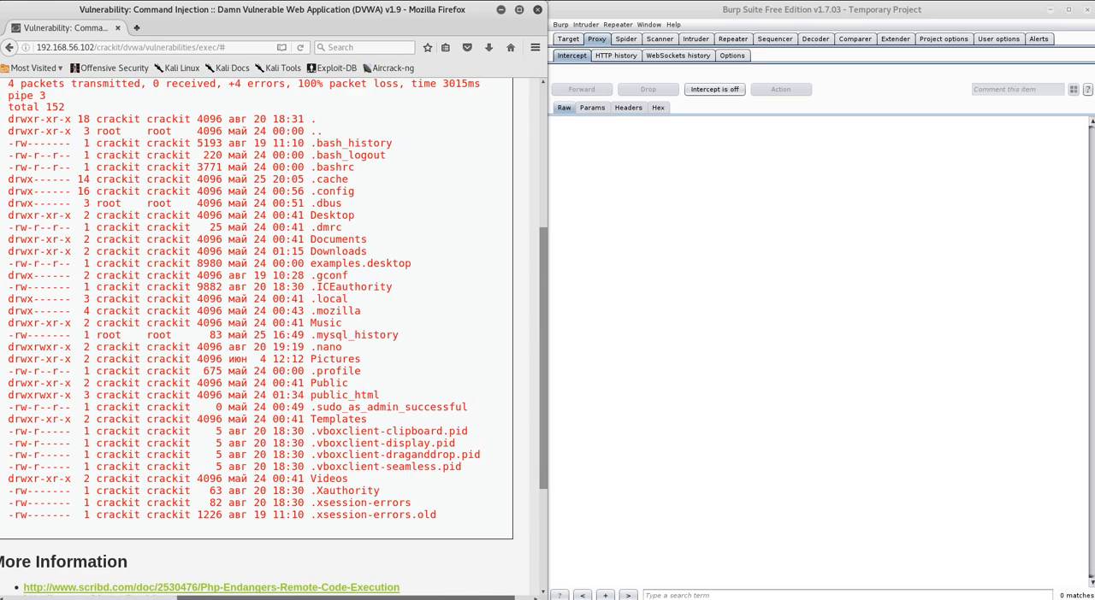
{"action": "scroll", "scroll_direction": "up", "scroll_amount": 3}
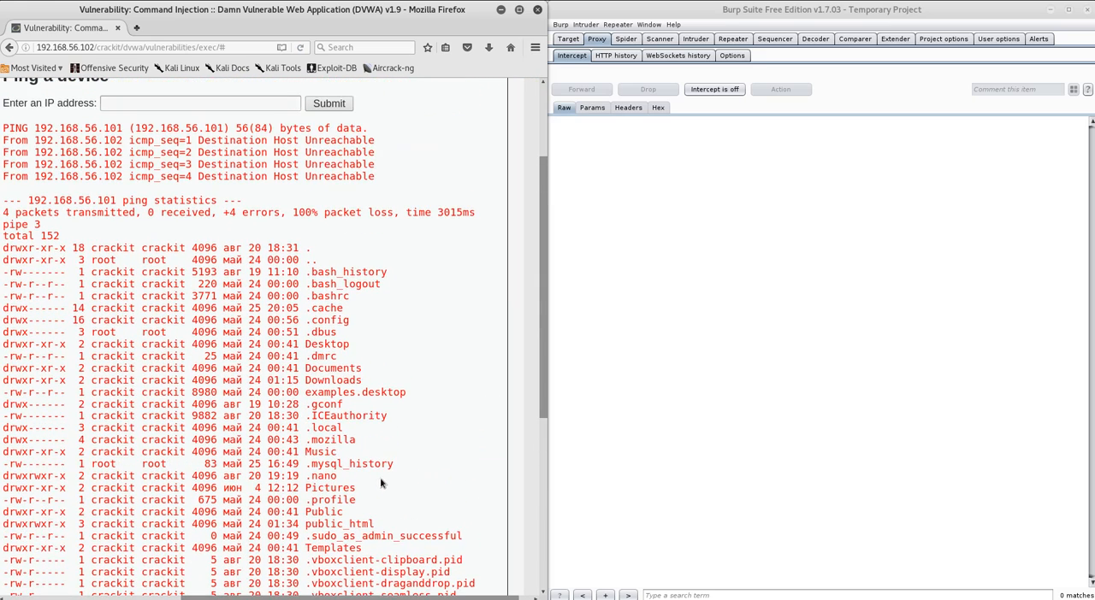
{"action": "scroll", "scroll_direction": "down", "scroll_amount": 3}
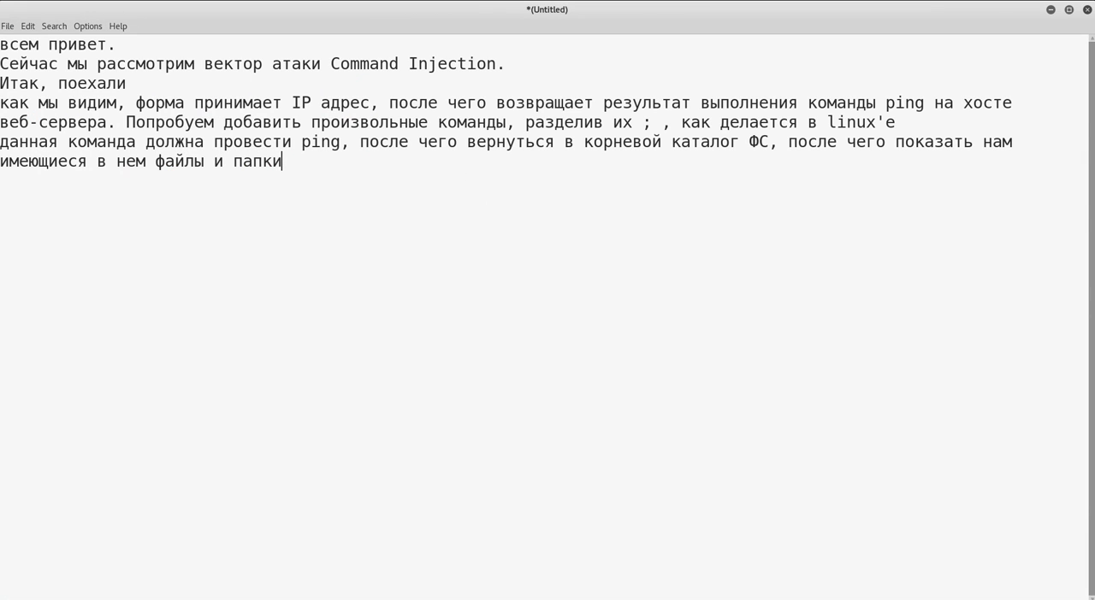
Write 'в данном случае можем выполнять произвольные команды на сервере.'
{"action": "type", "text": "d"}
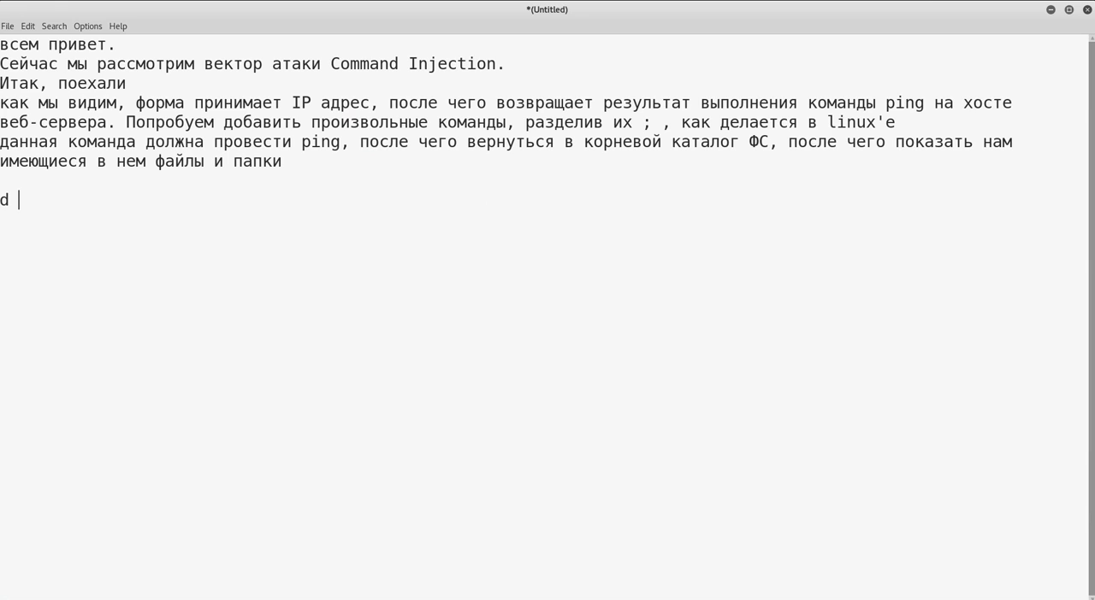
{"action": "type", "text": "в данном"}
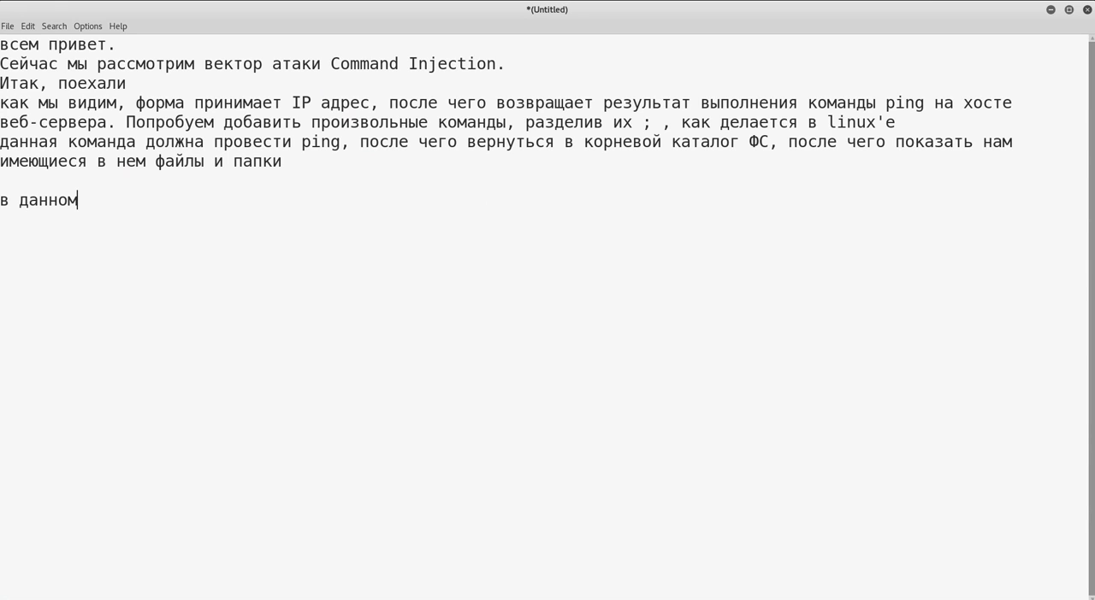
{"action": "type", "text": "случае"}
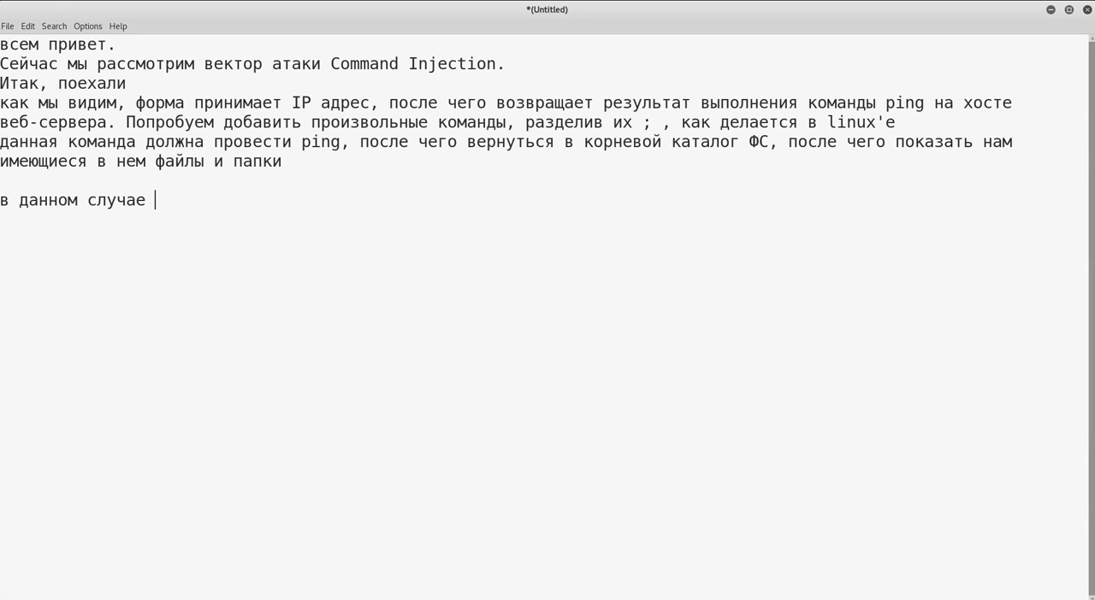
{"action": "type", "text": "можем"}
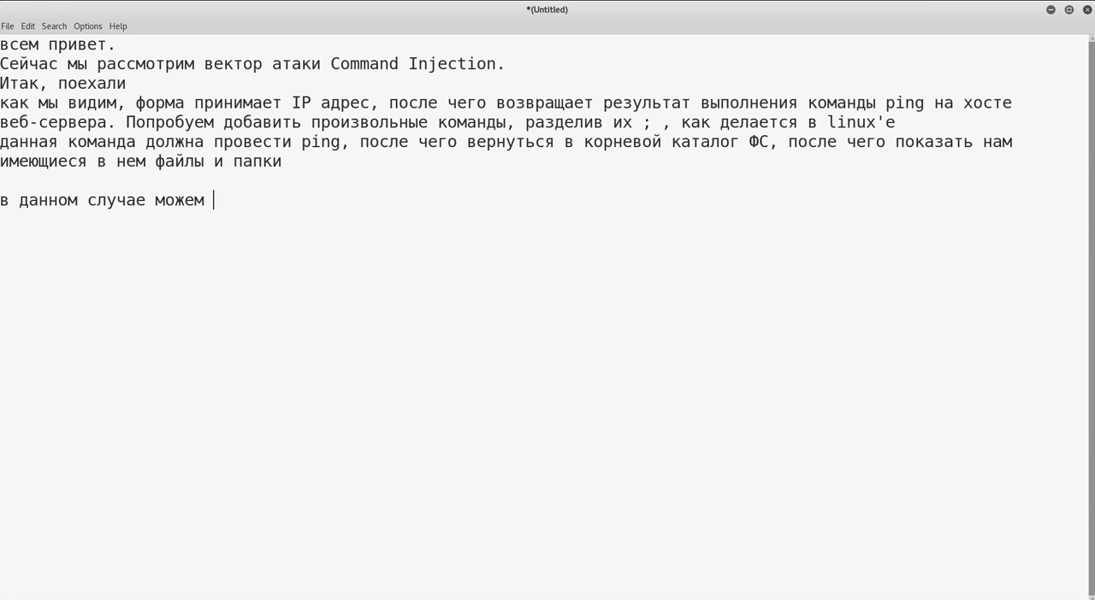
{"action": "type", "text": "выполнять в"}
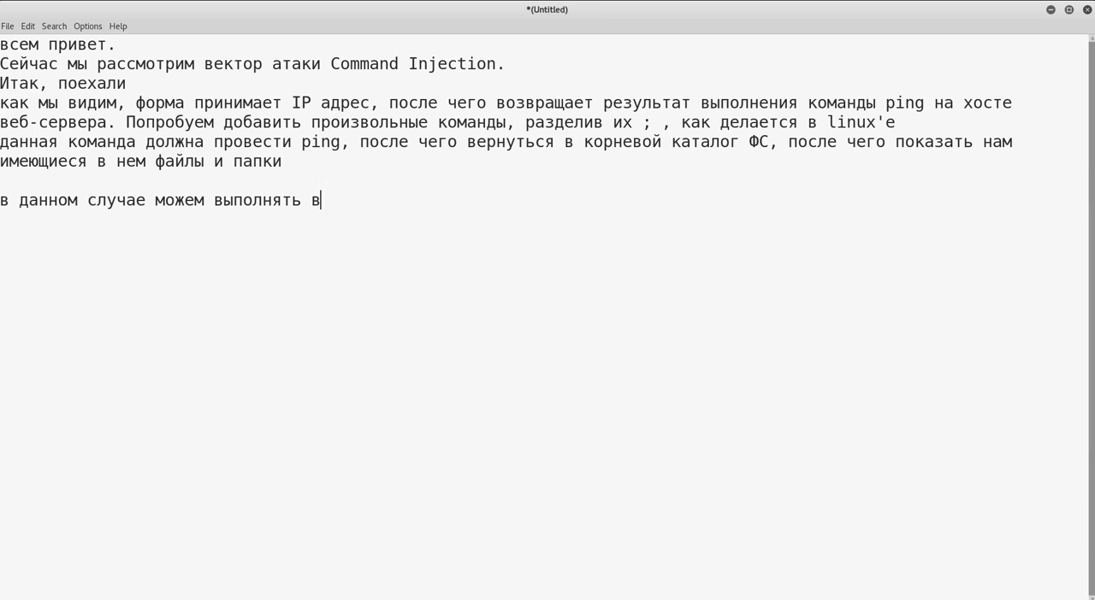
{"action": "type", "text": "произвольные к"}
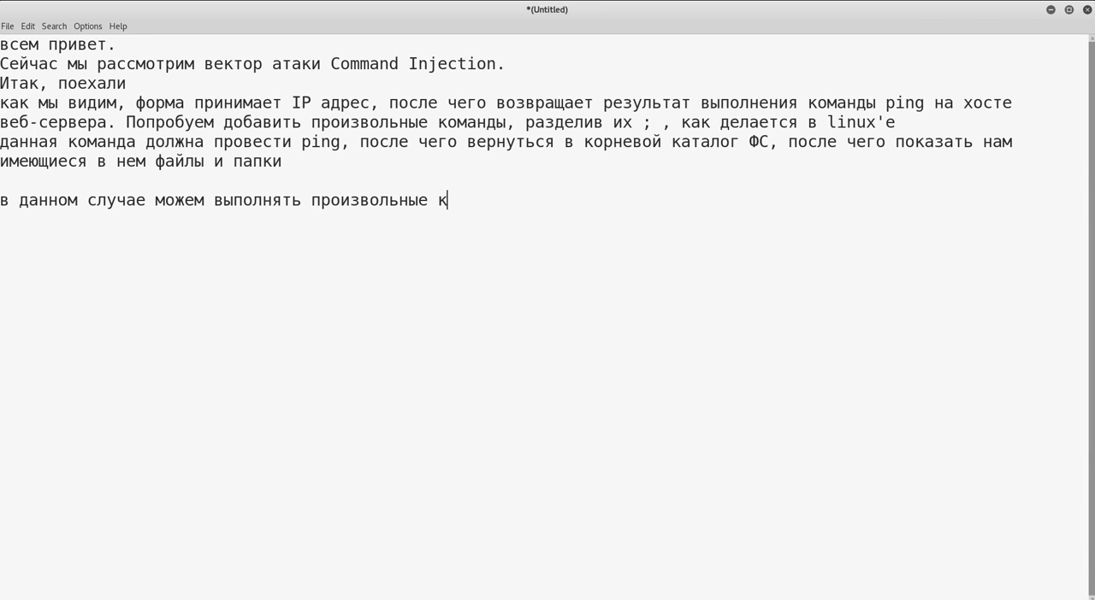
{"action": "type", "text": "оманды на сервере."}
{"action": "left_click", "coordinate": [543, 219]}
{"action": "type", "text": "У"}
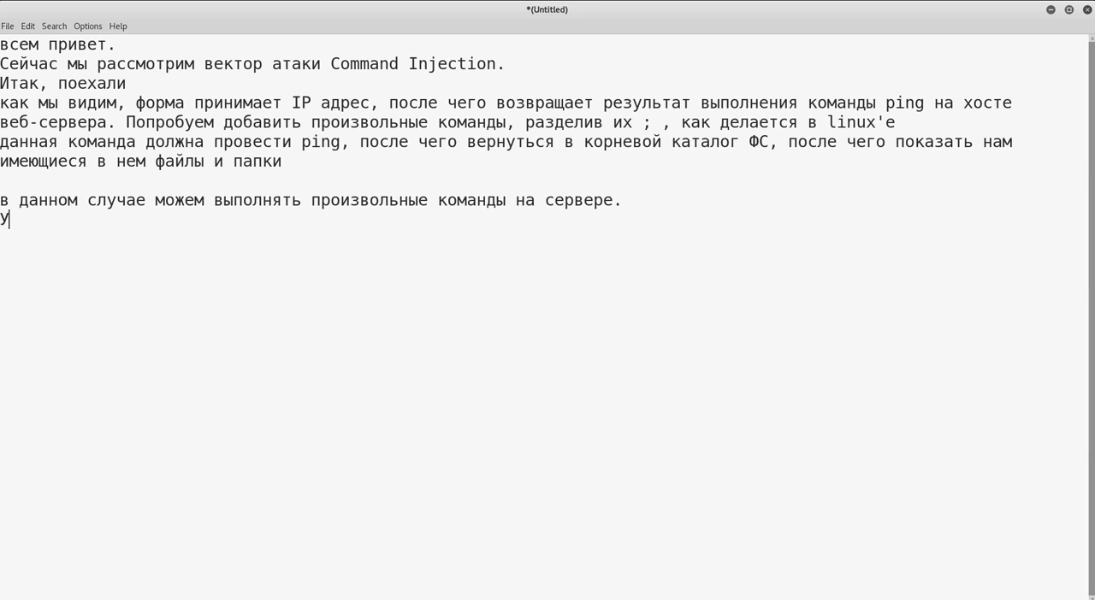
Begin the sign-off 'Увидимся в следующем уровне сложности'
{"action": "type", "text": "видимся в сл"}
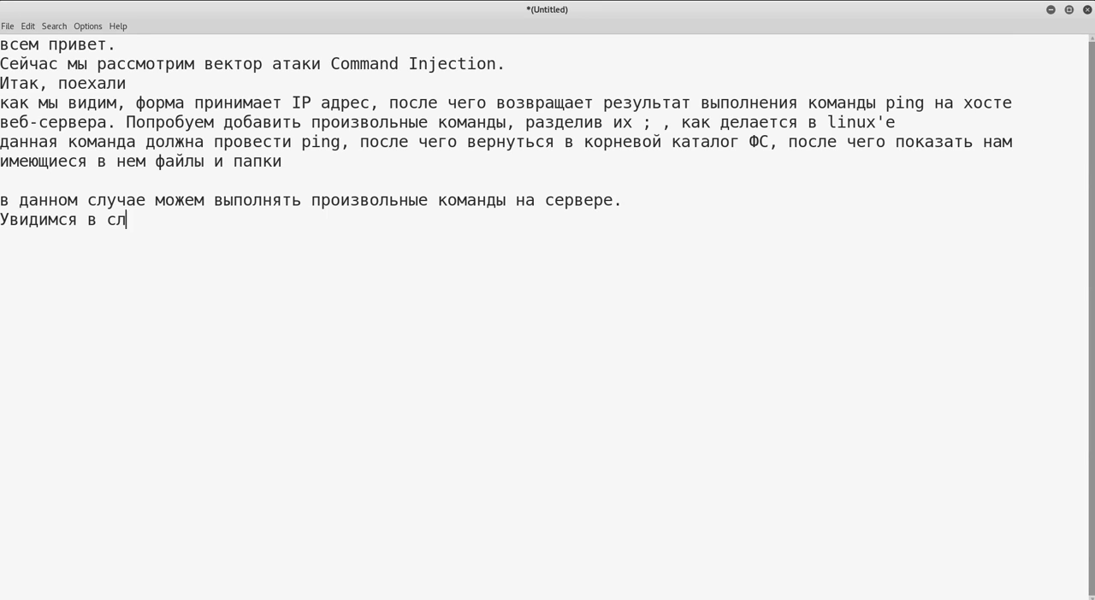
{"action": "type", "text": "едующем у"}
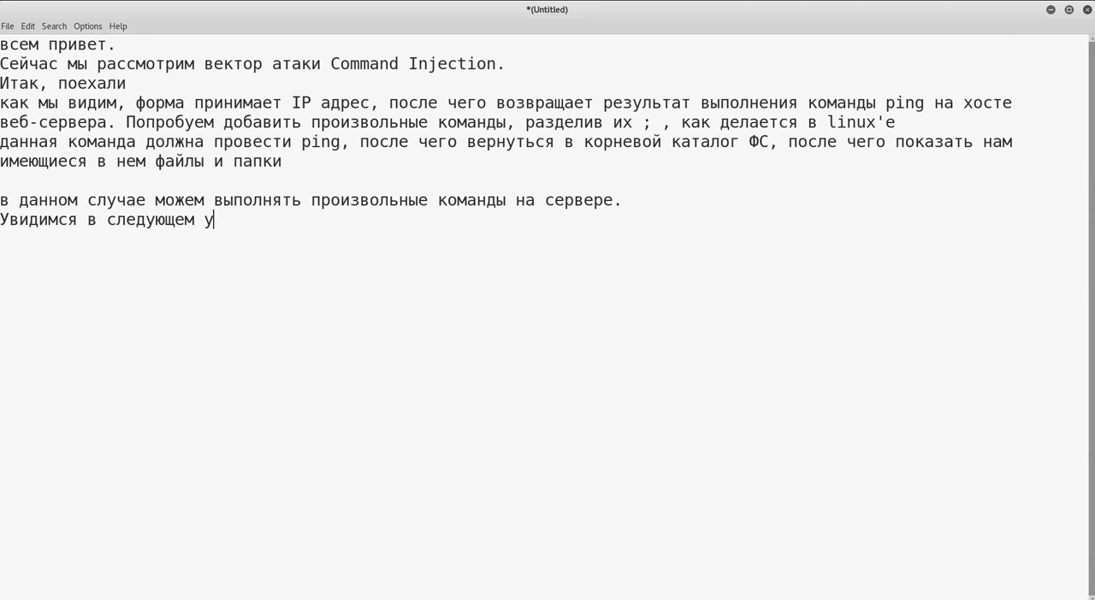
{"action": "type", "text": "ровне сложност"}
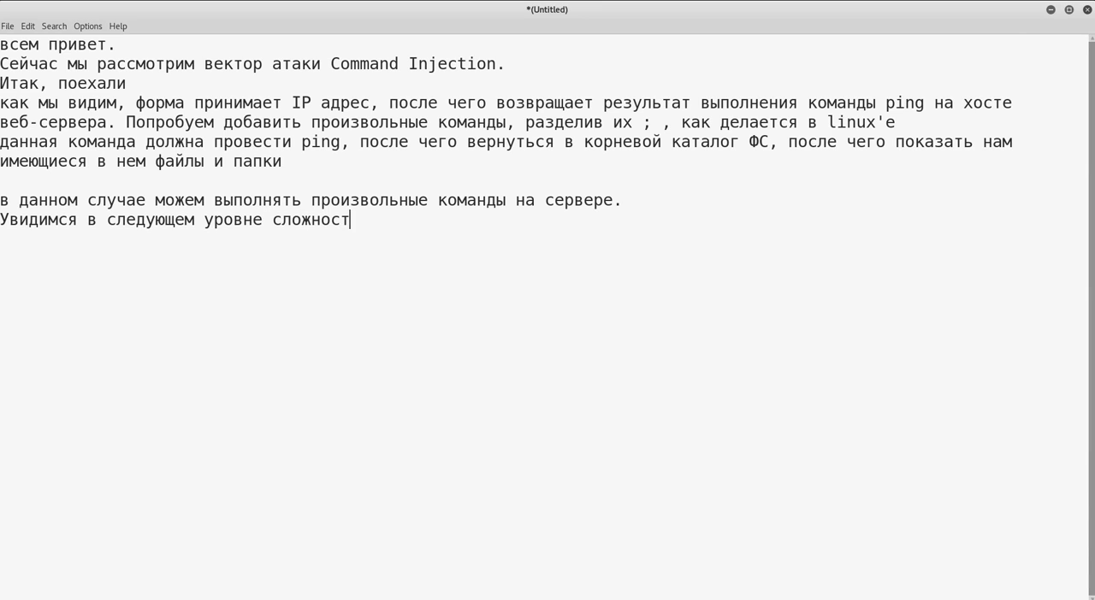